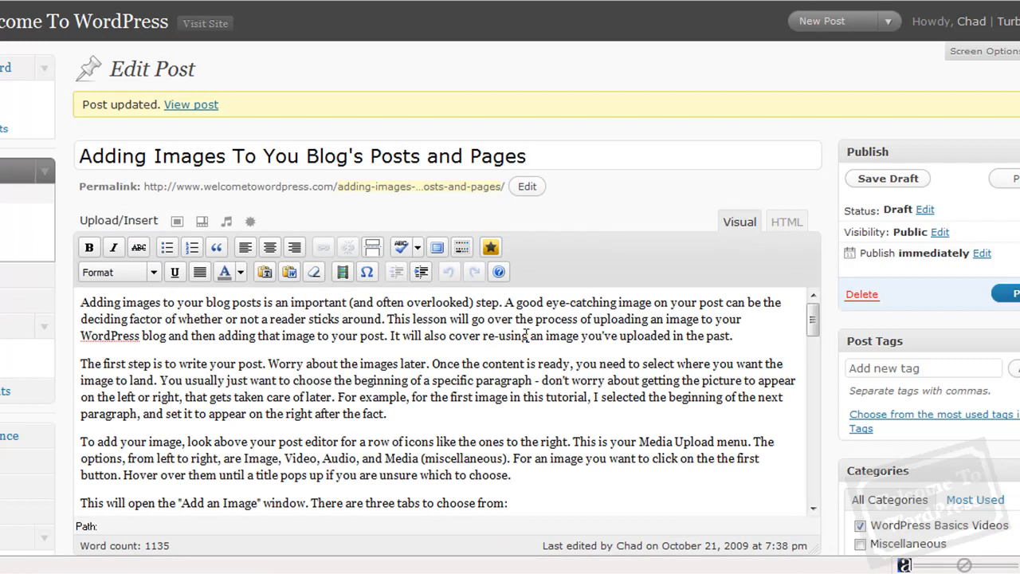
- Mark the paragraph where the image will go and bring up the Add an Image window
click(526, 156)
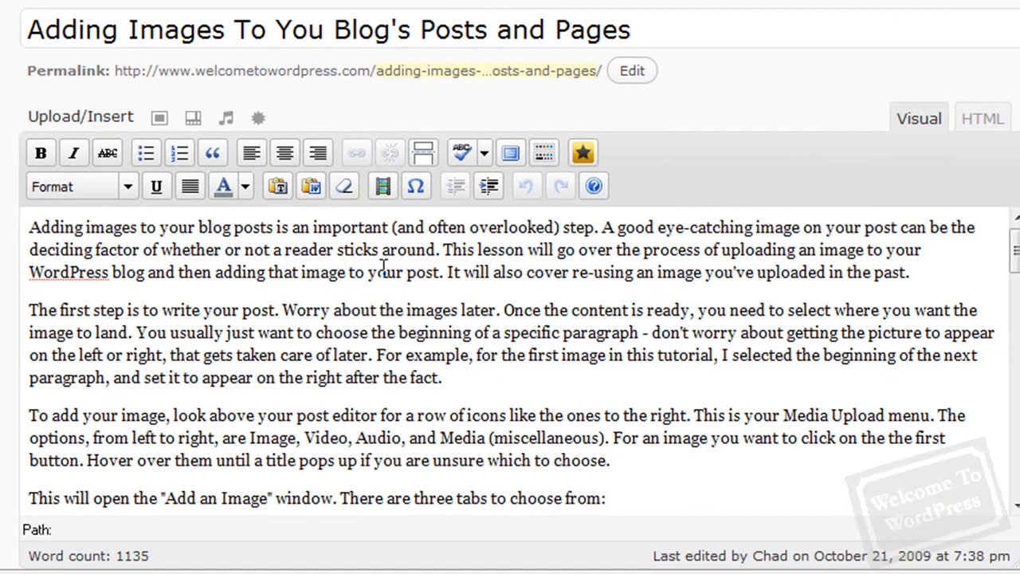
click(319, 437)
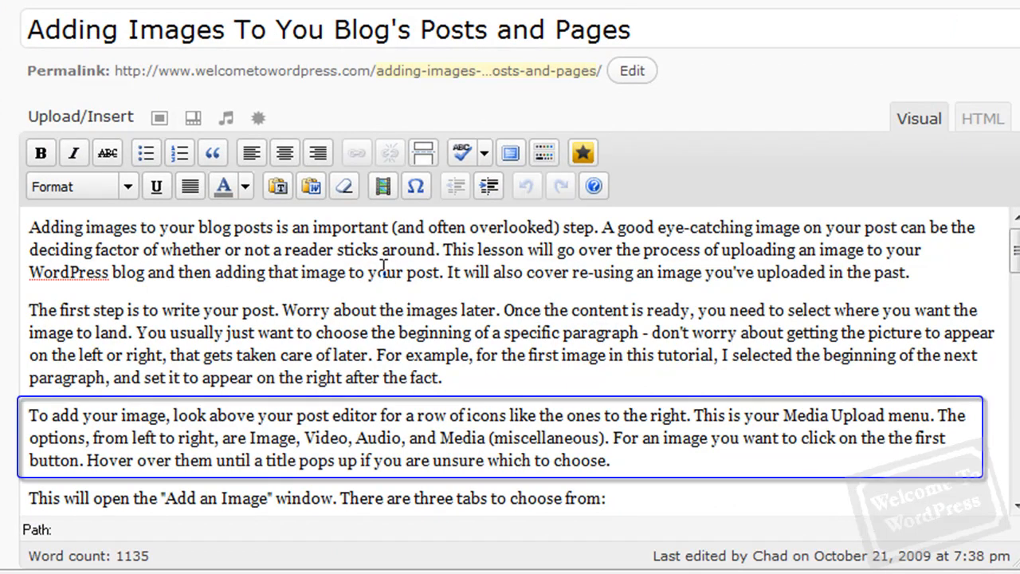
mouse_move(83, 401)
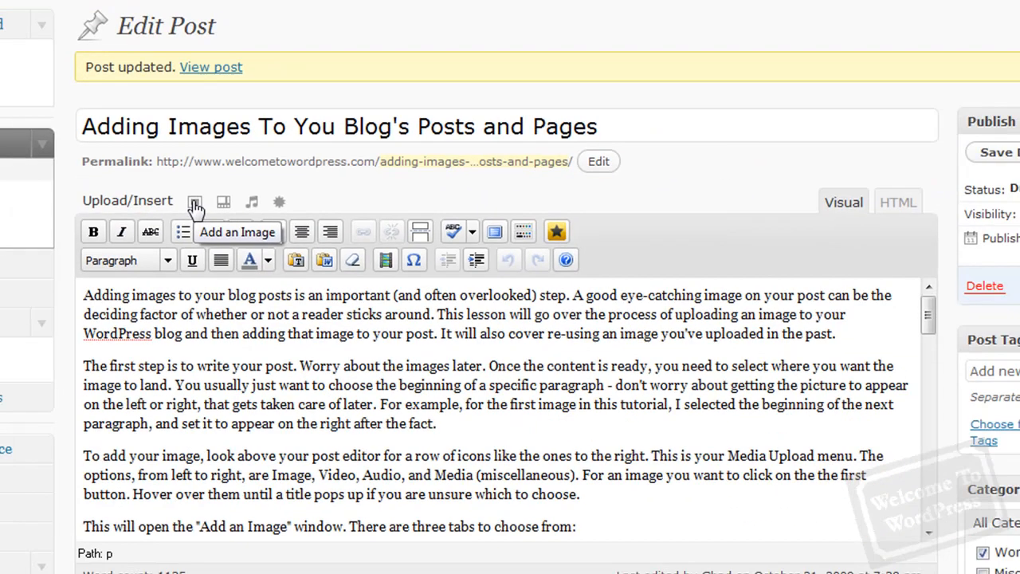
click(194, 201)
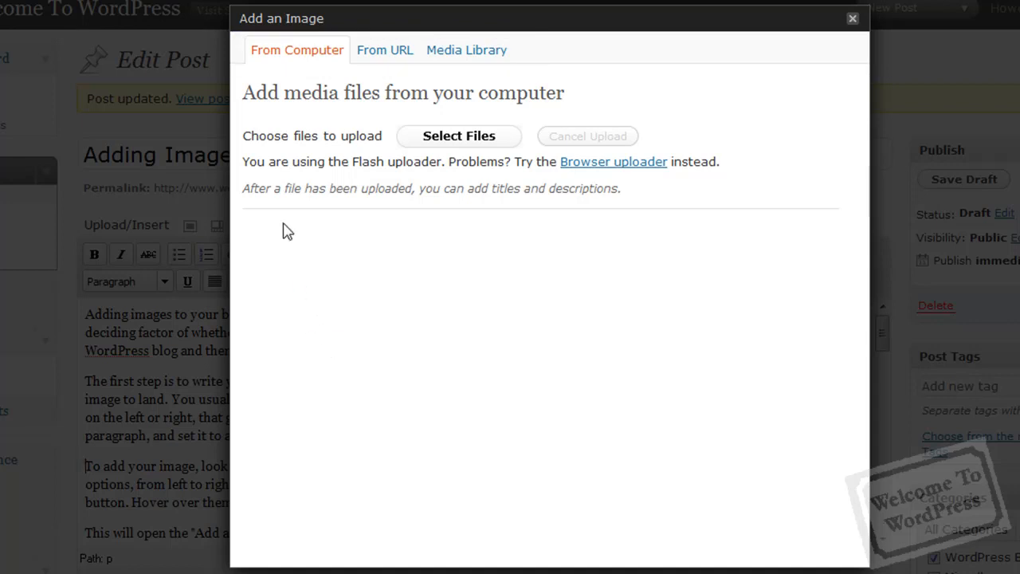
mouse_move(421, 225)
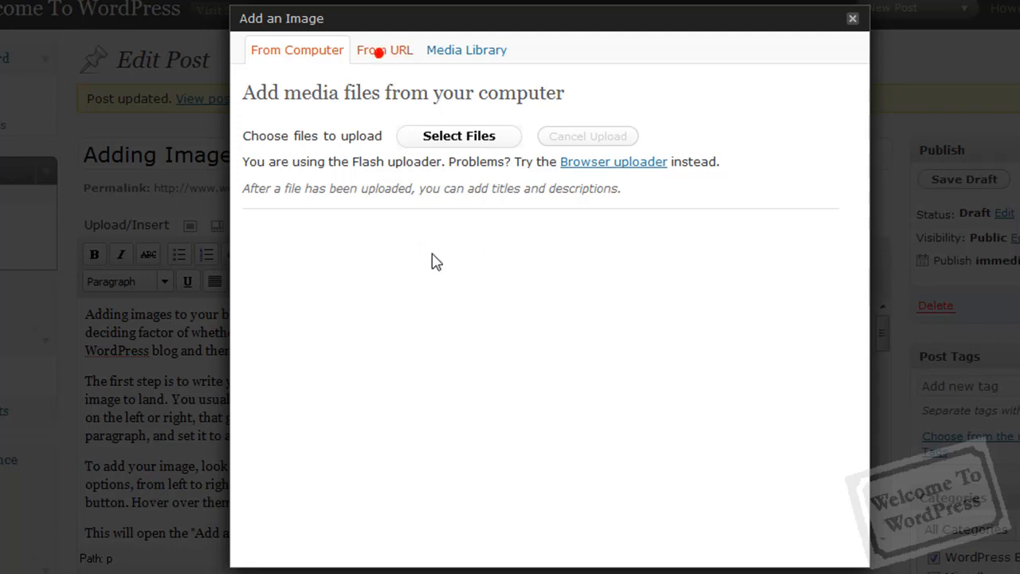
- Switch to the From URL form and step through its address and title fields
click(385, 50)
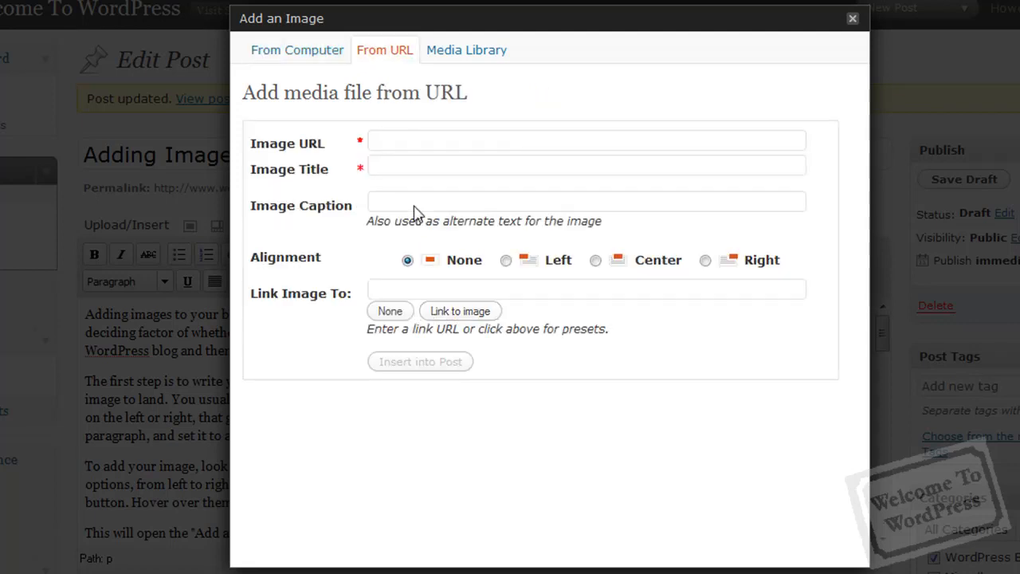
click(587, 141)
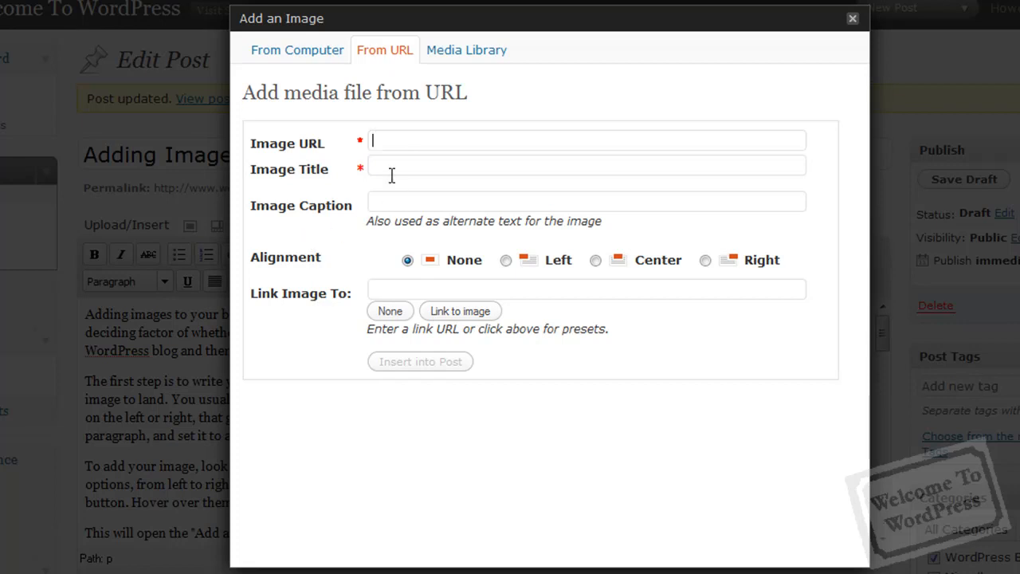
mouse_move(283, 239)
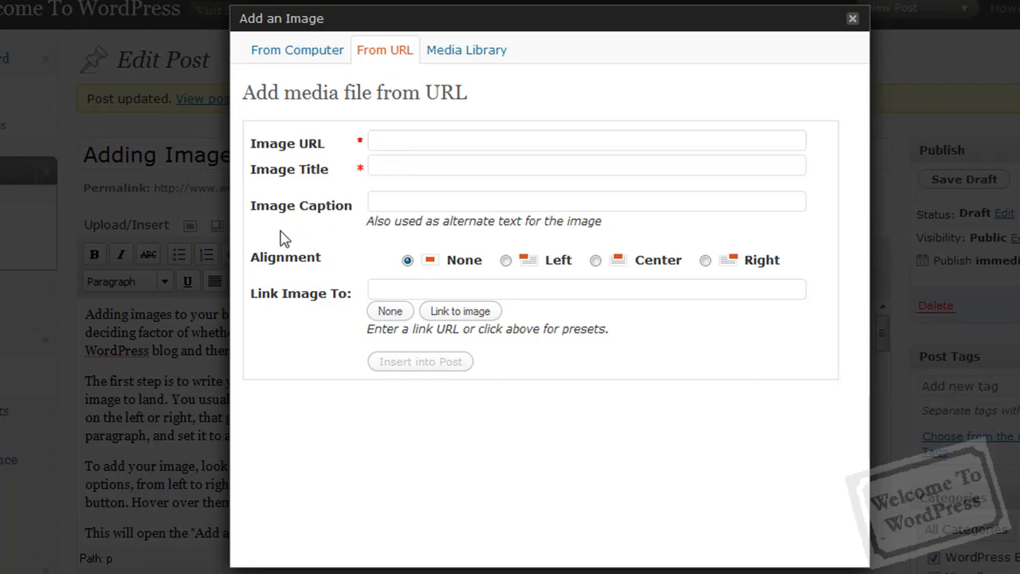
click(587, 165)
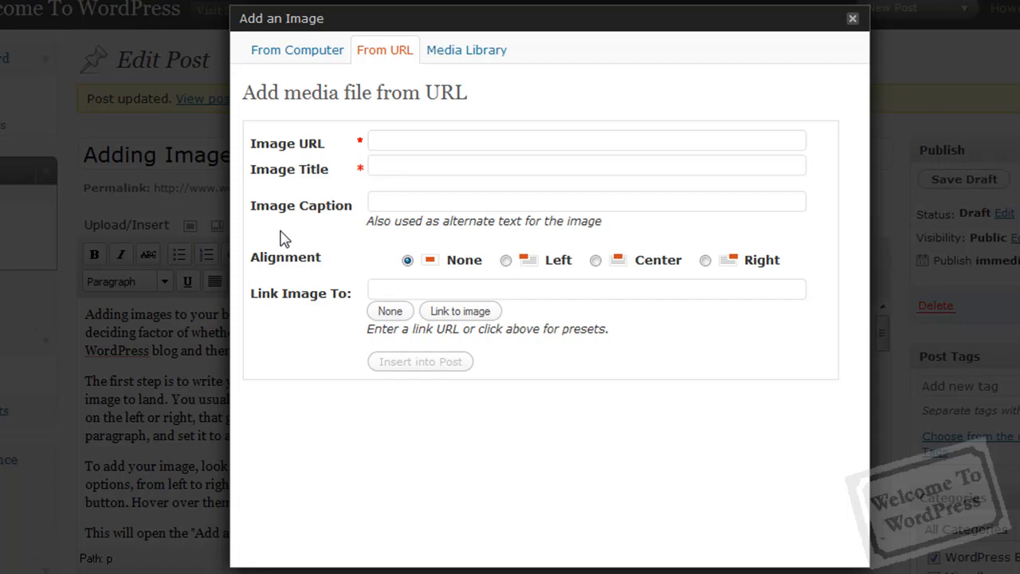
click(587, 164)
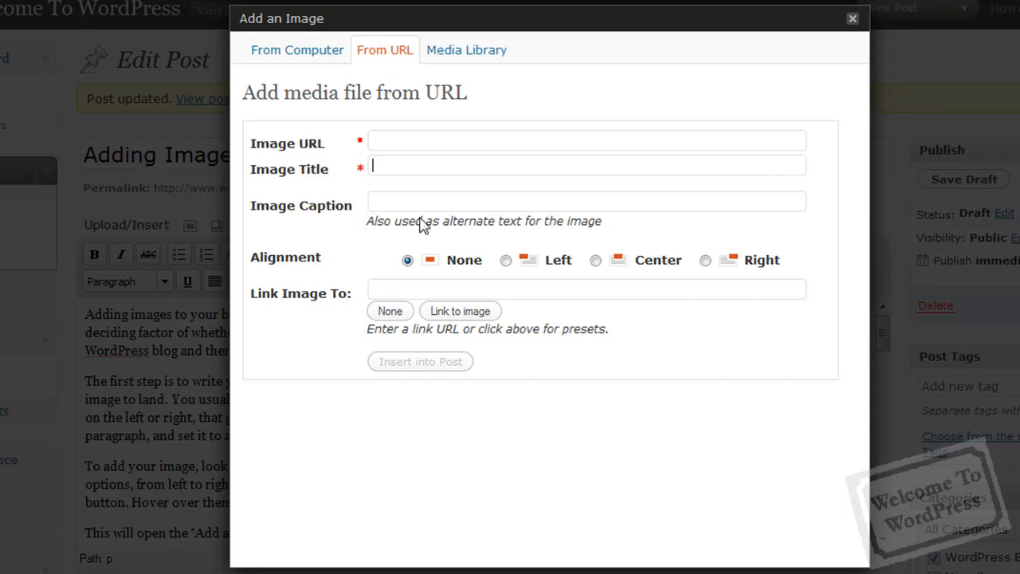
mouse_move(286, 245)
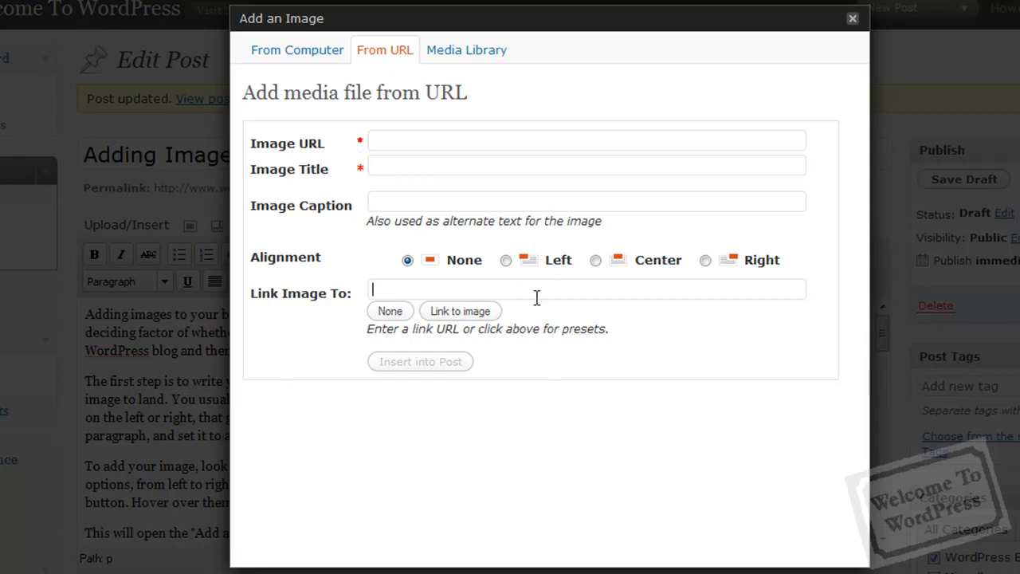
mouse_move(526, 376)
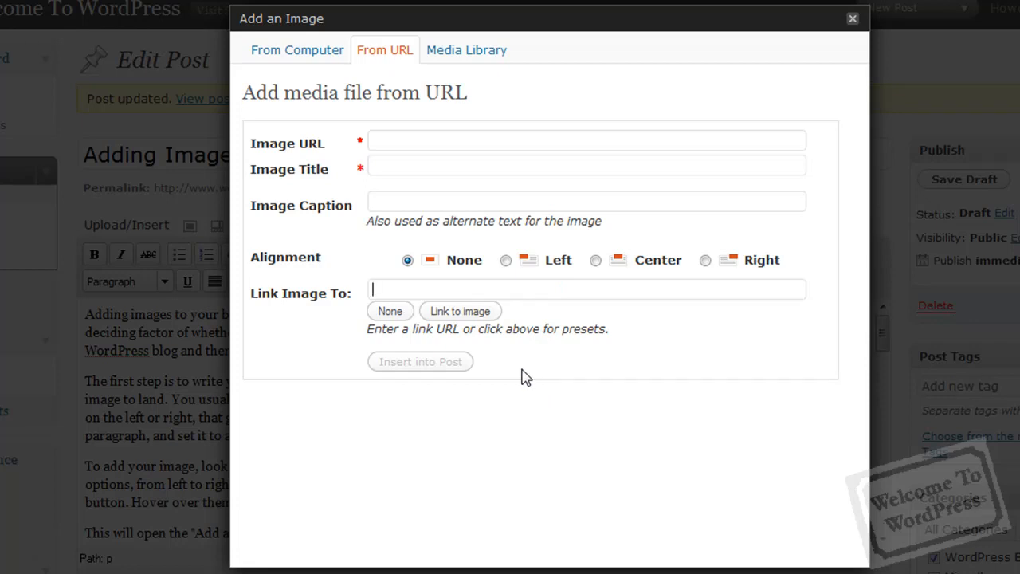
mouse_move(501, 121)
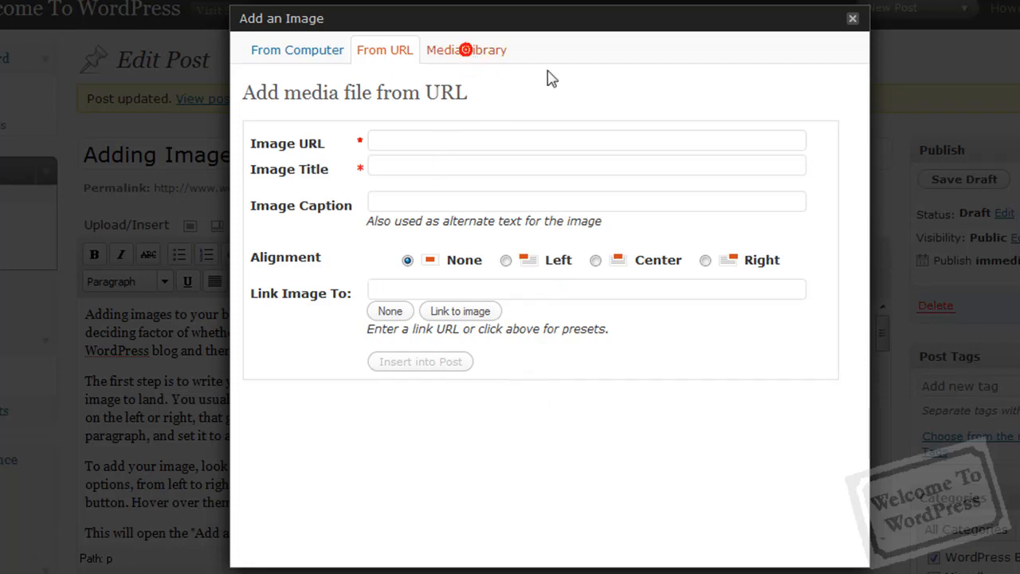
- Browse the Media Library, expand Post With Image's details, then return to From Computer
click(466, 50)
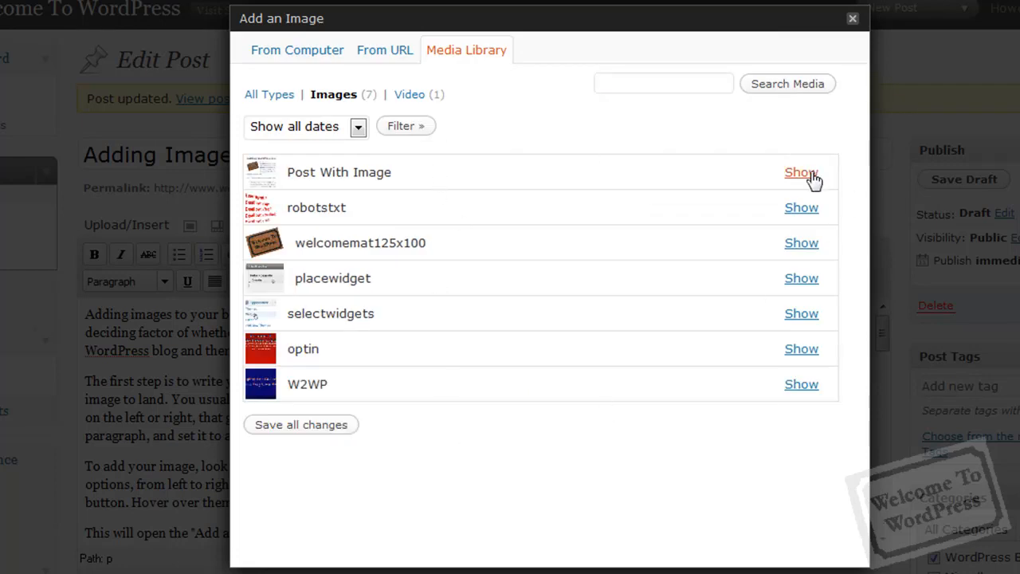
click(801, 172)
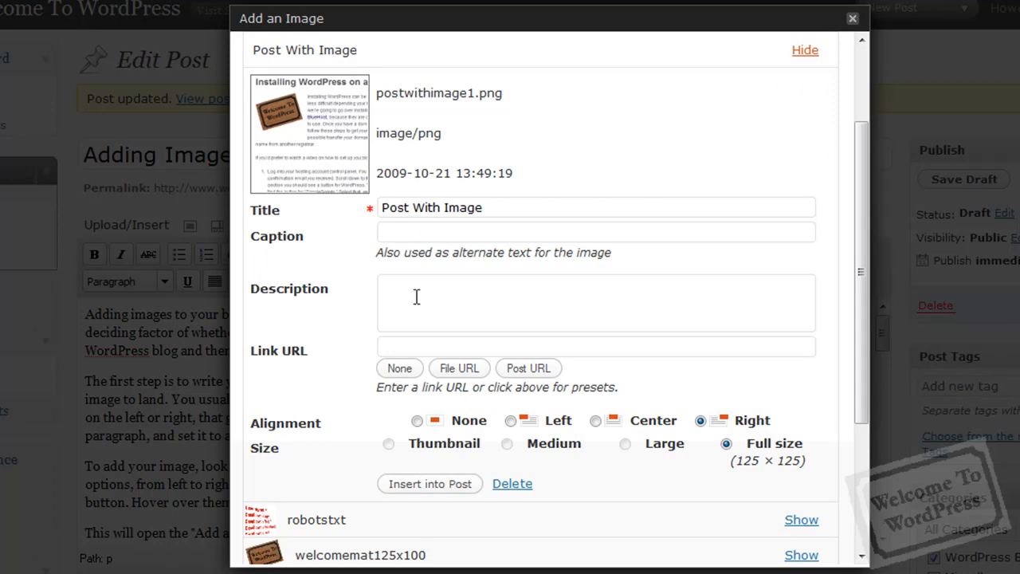
mouse_move(603, 243)
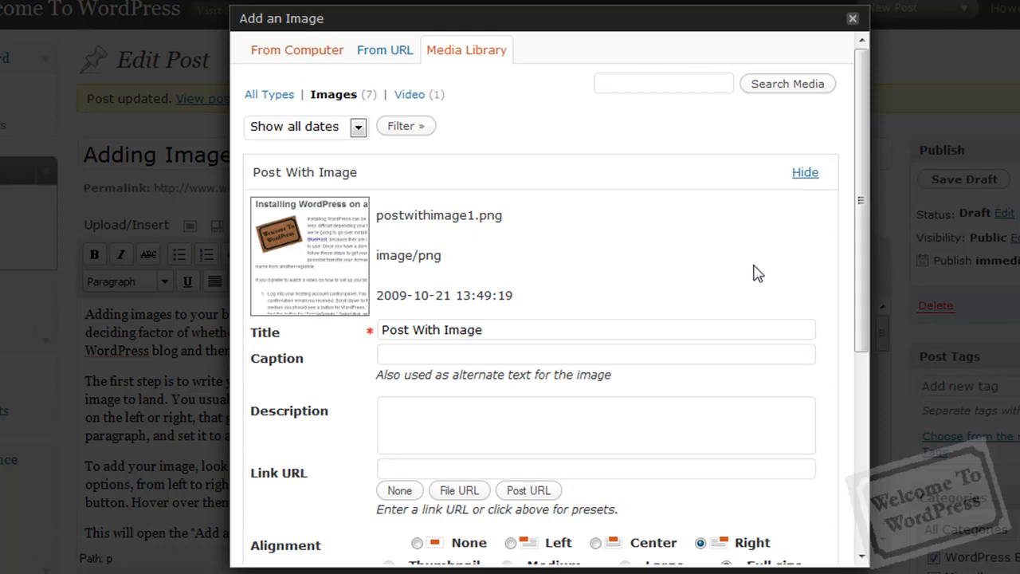
click(297, 49)
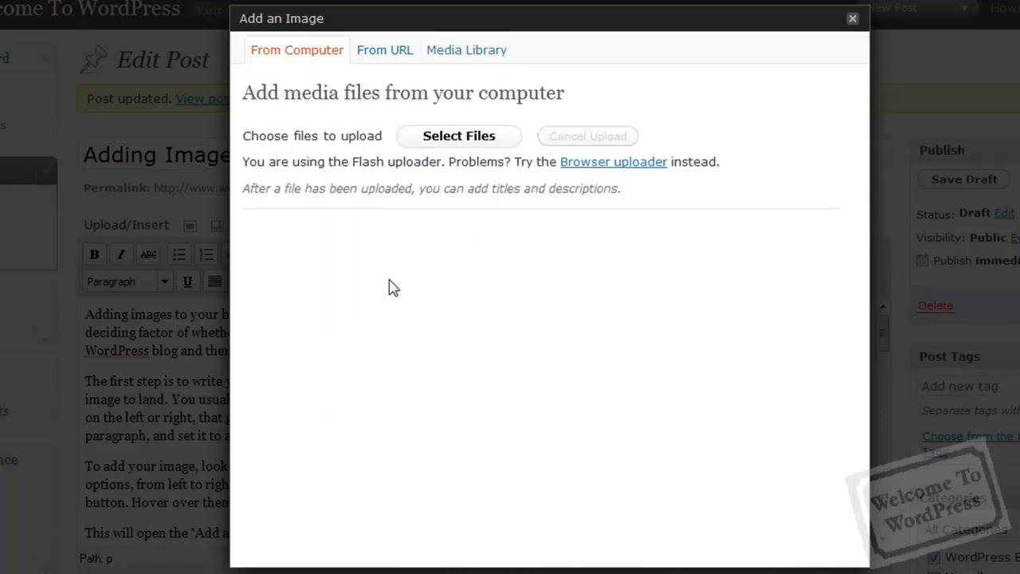
mouse_move(427, 238)
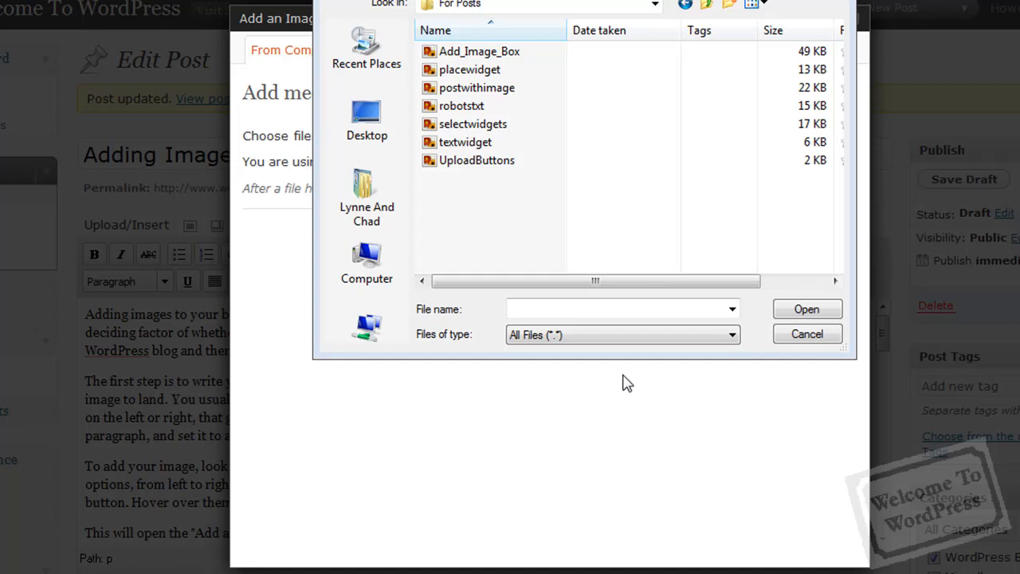
- Upload the UploadButtons image file from the computer
click(477, 160)
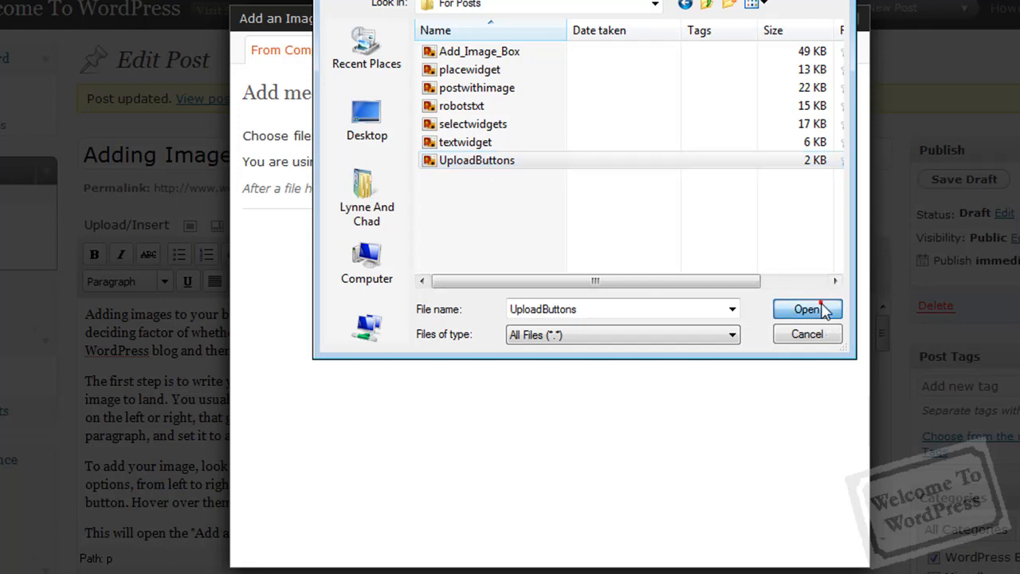
click(807, 309)
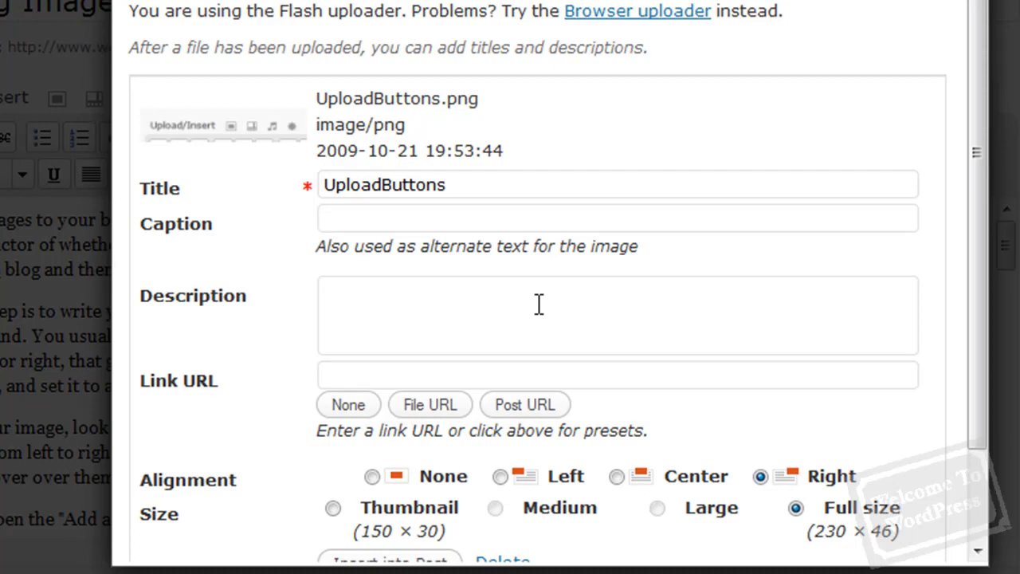
mouse_move(720, 60)
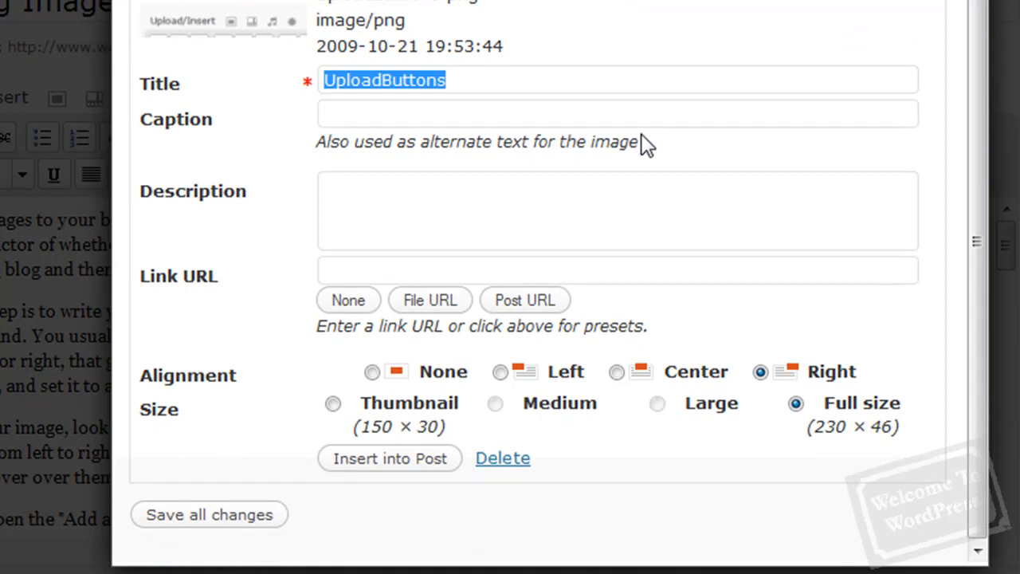
- Give the image the title and caption 'Media Upload Buttons' and move on to its description
text(Media Upl)
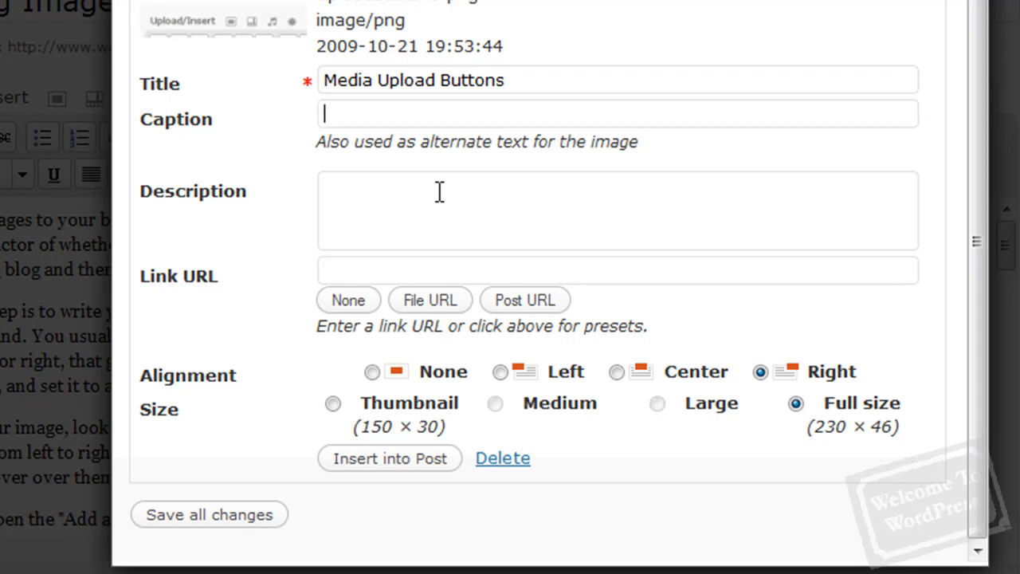
text(Media Up)
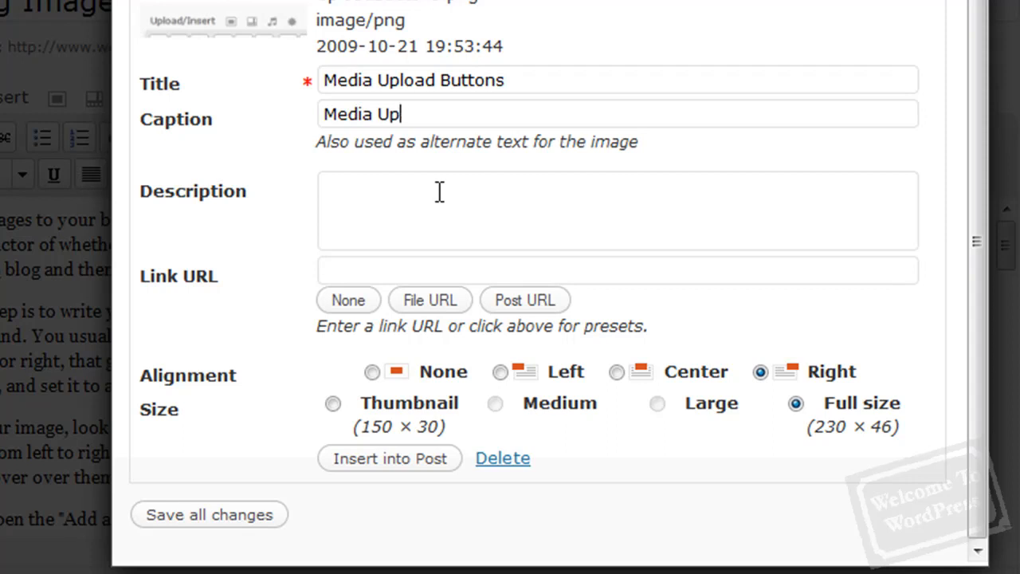
text(oad Buttons)
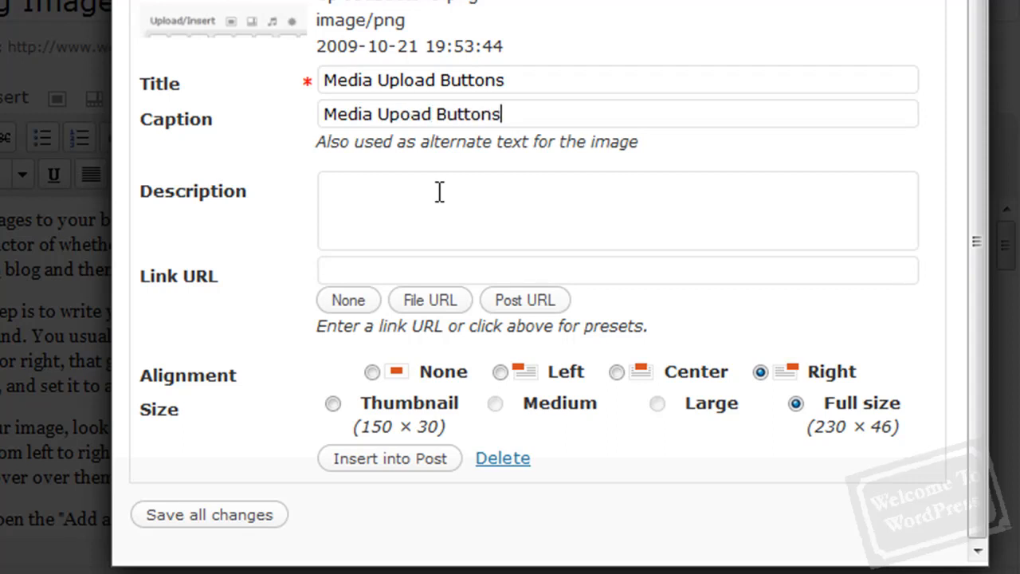
click(440, 191)
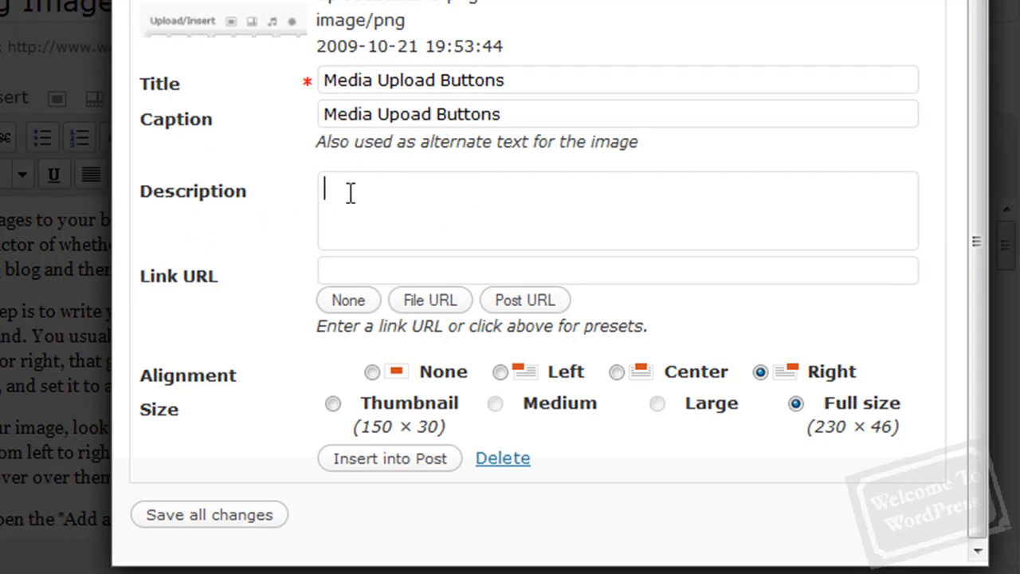
mouse_move(398, 193)
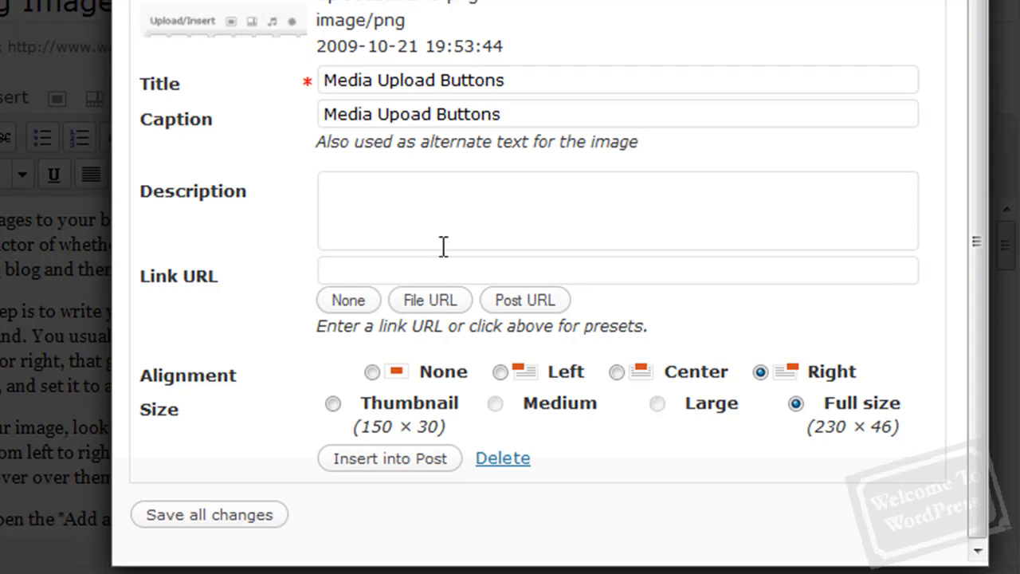
mouse_move(453, 220)
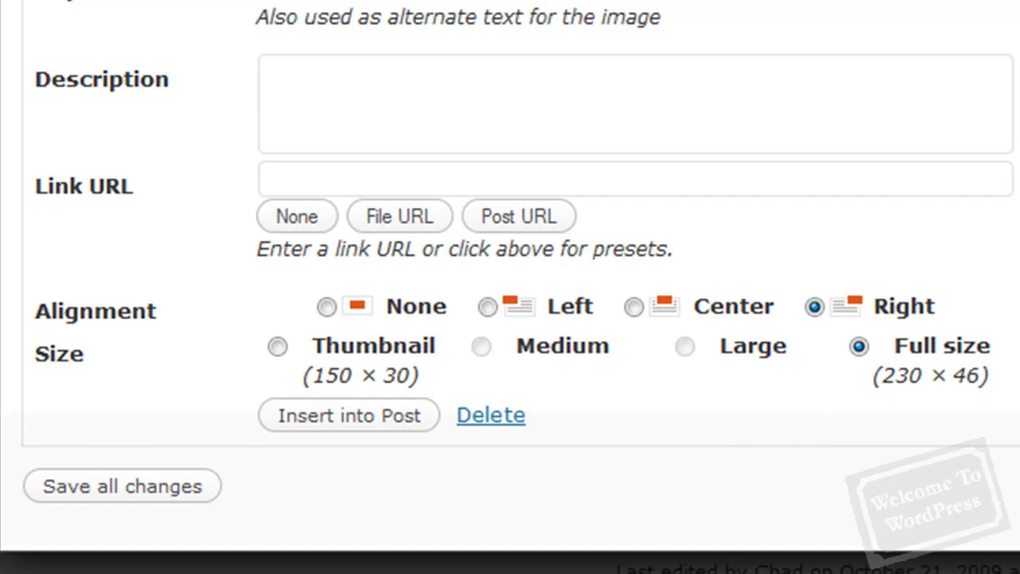
mouse_move(816, 411)
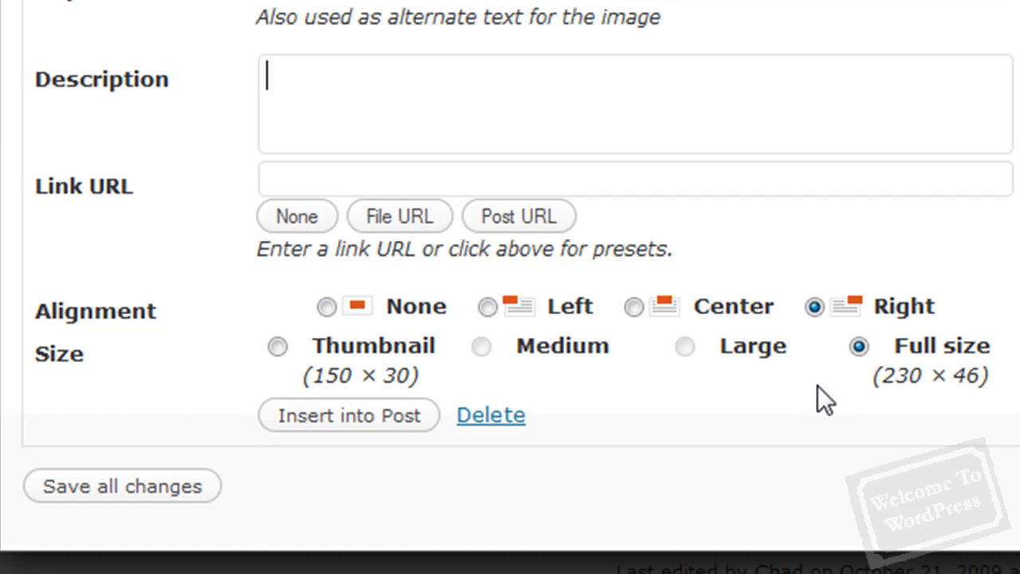
mouse_move(529, 402)
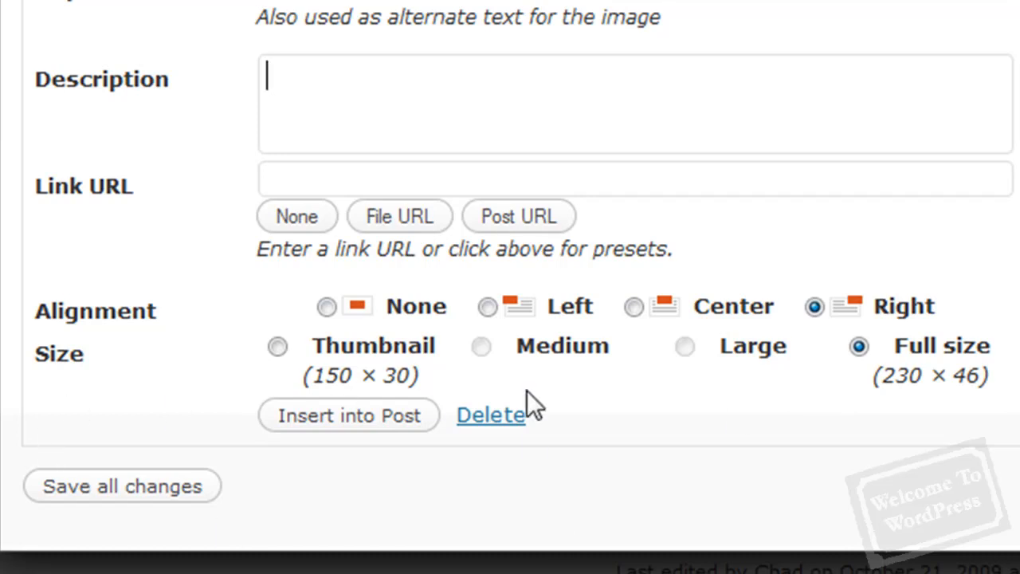
mouse_move(487, 407)
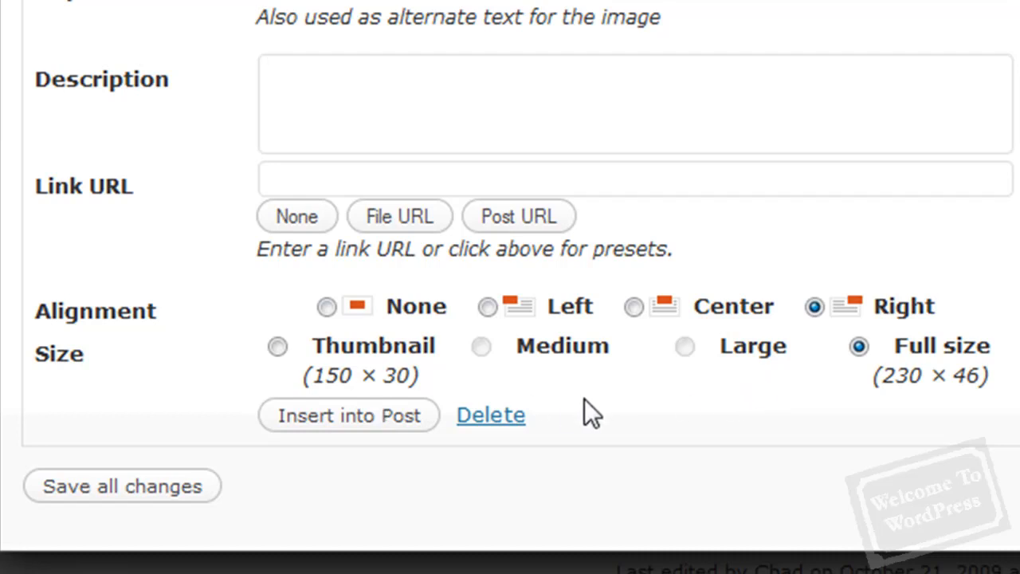
mouse_move(577, 411)
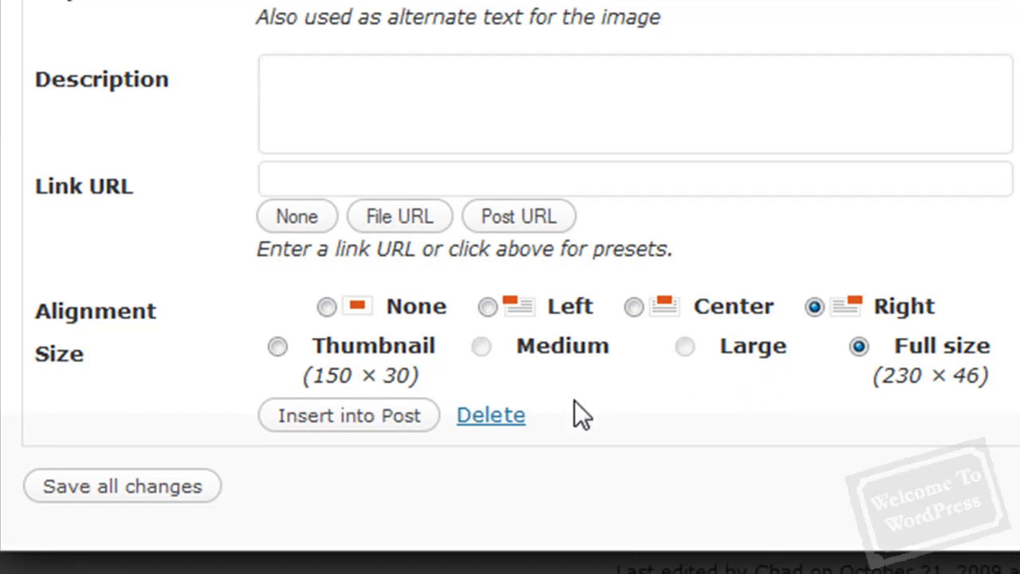
mouse_move(960, 411)
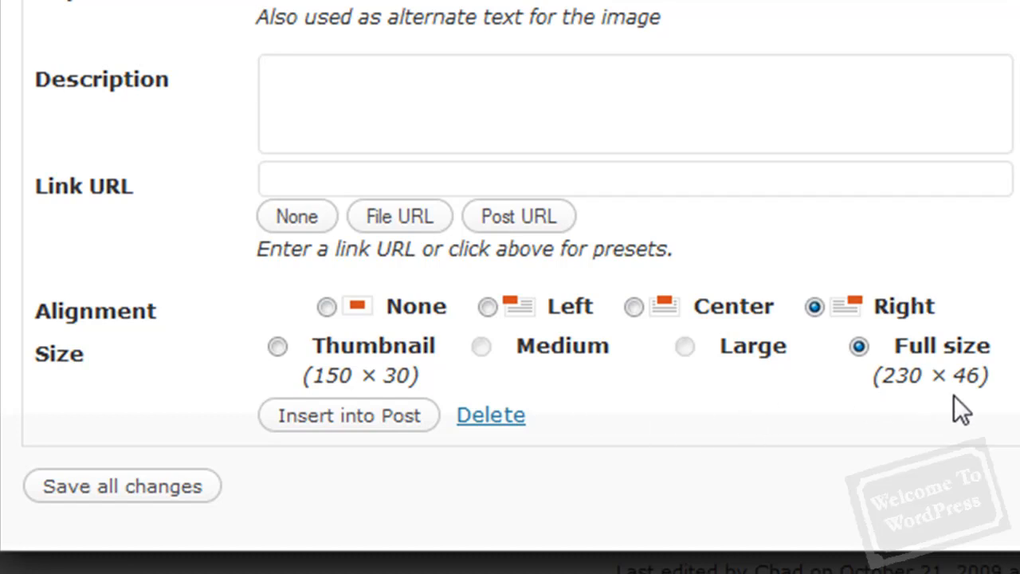
mouse_move(574, 399)
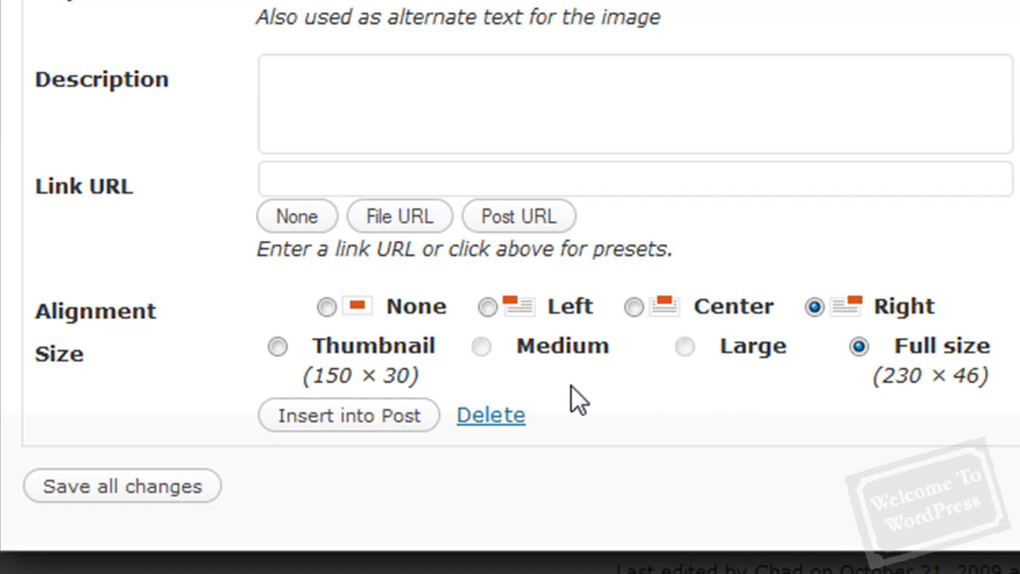
- Insert the Media Upload Buttons image into the post, right-aligned at full size
click(482, 346)
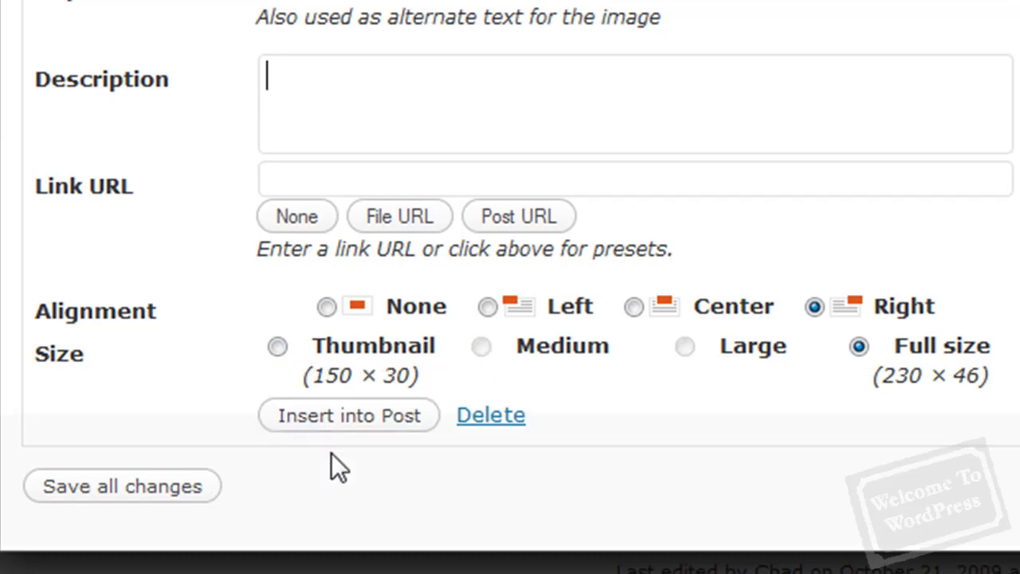
mouse_move(645, 450)
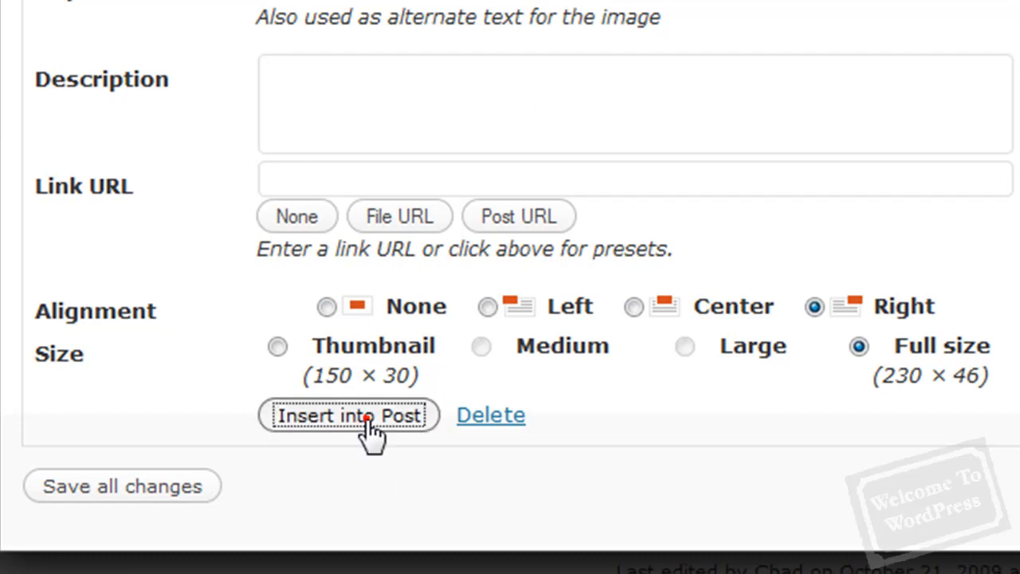
click(347, 414)
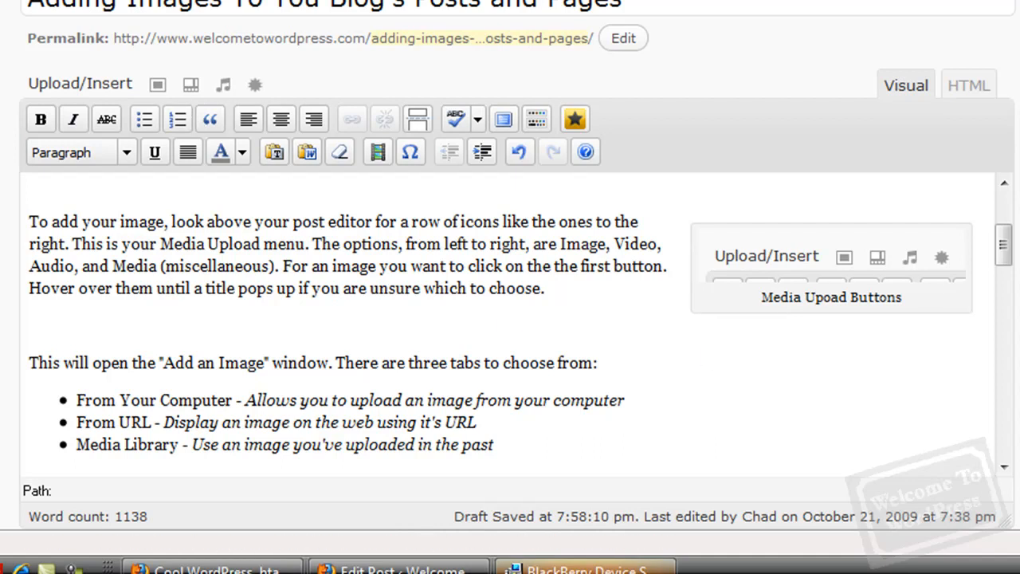
- Scroll down to the From Your Computer section of the post
scroll(down, 3)
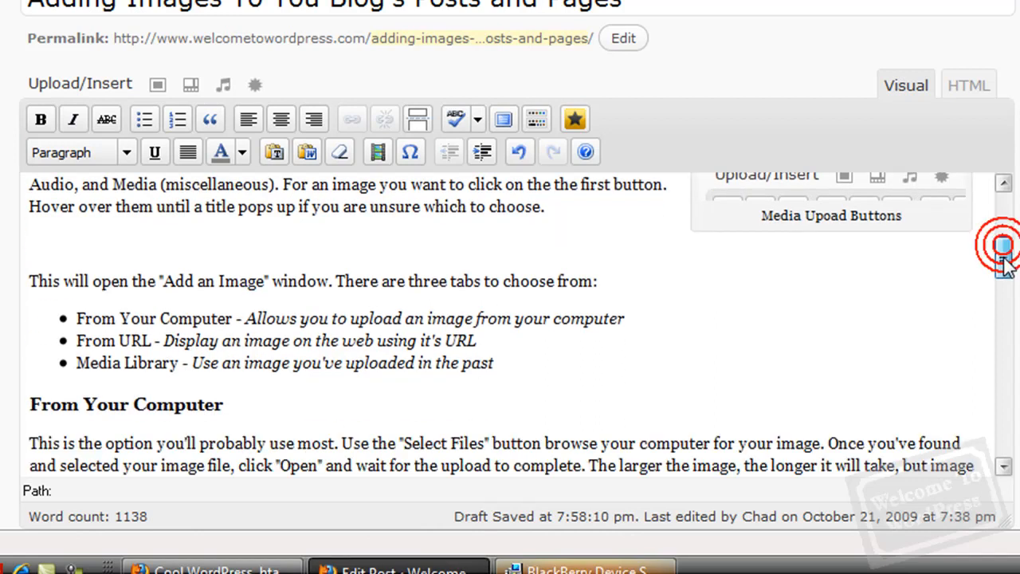
scroll(down, 3)
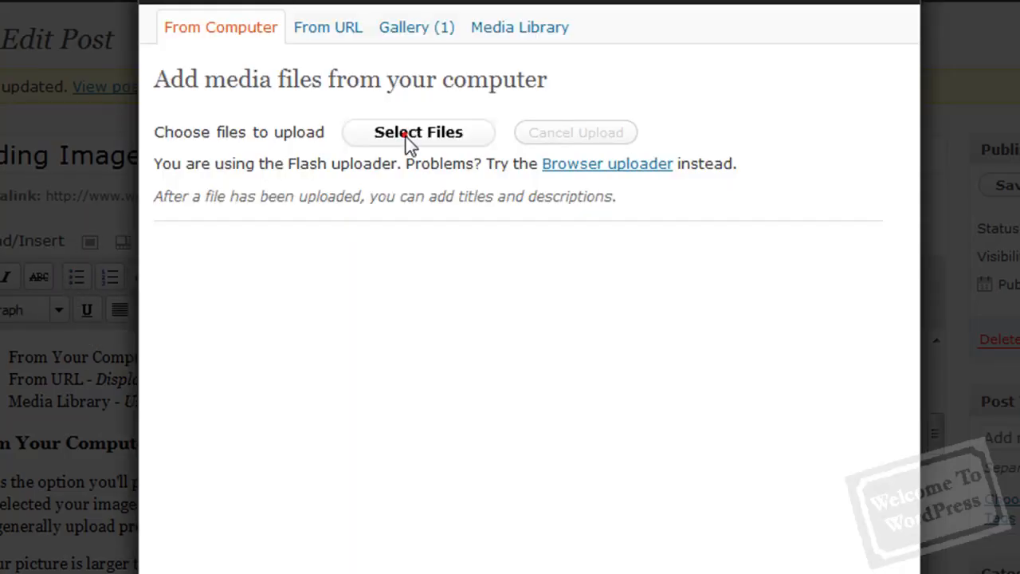
- Upload the Add_Image_Box picture and title it 'Add Image Window'
click(417, 133)
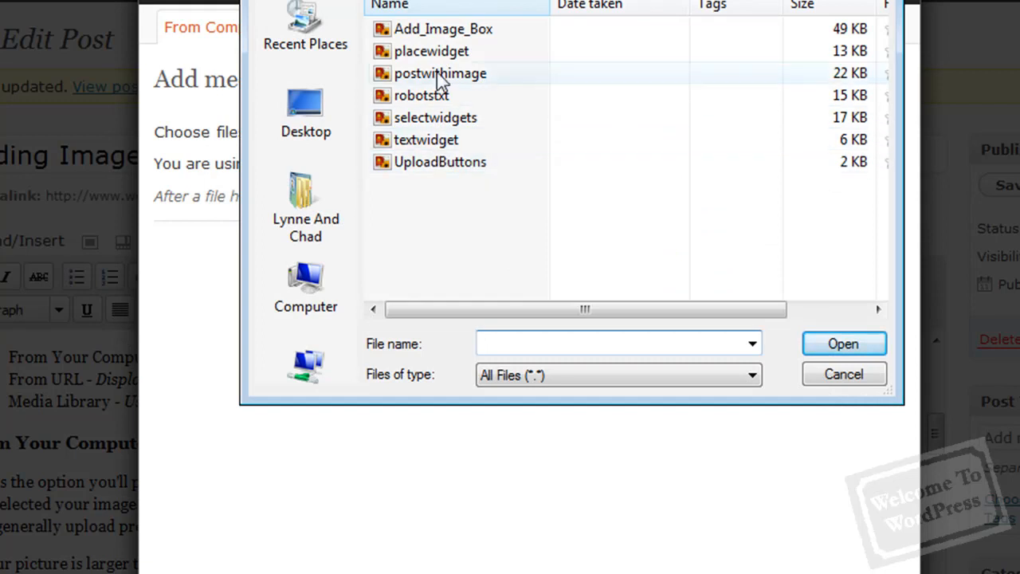
click(842, 345)
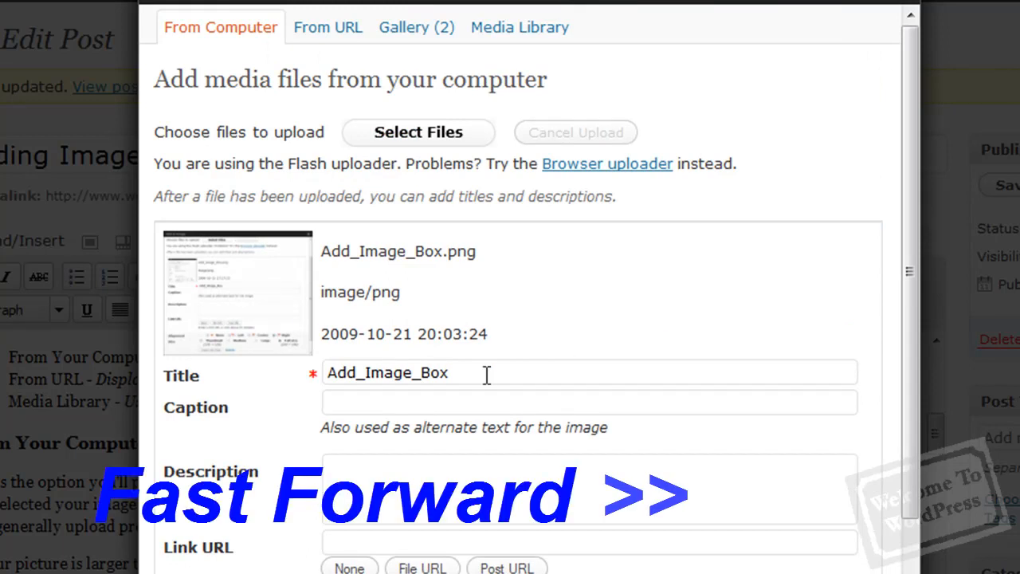
text(Add Image Window)
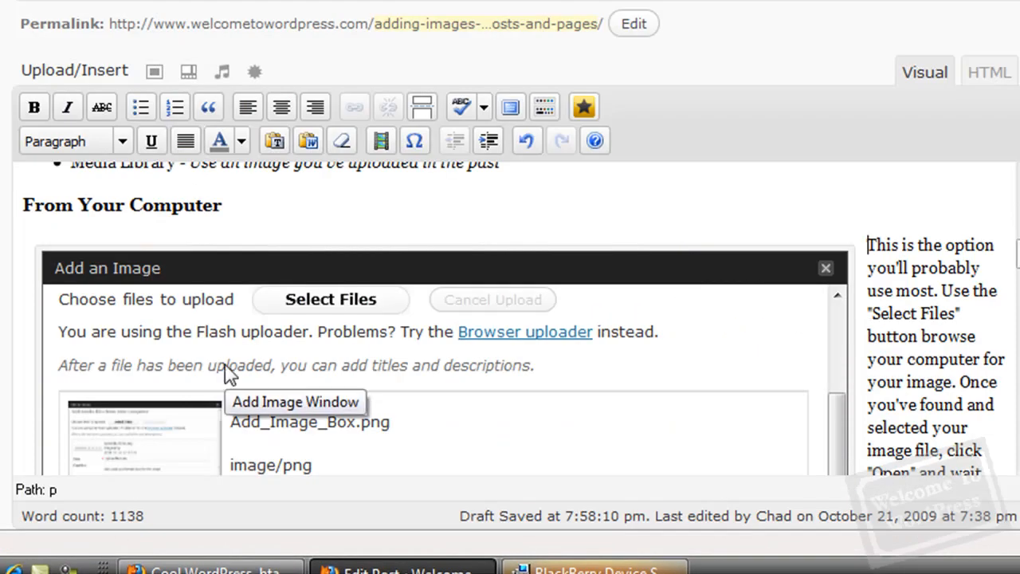
mouse_move(231, 375)
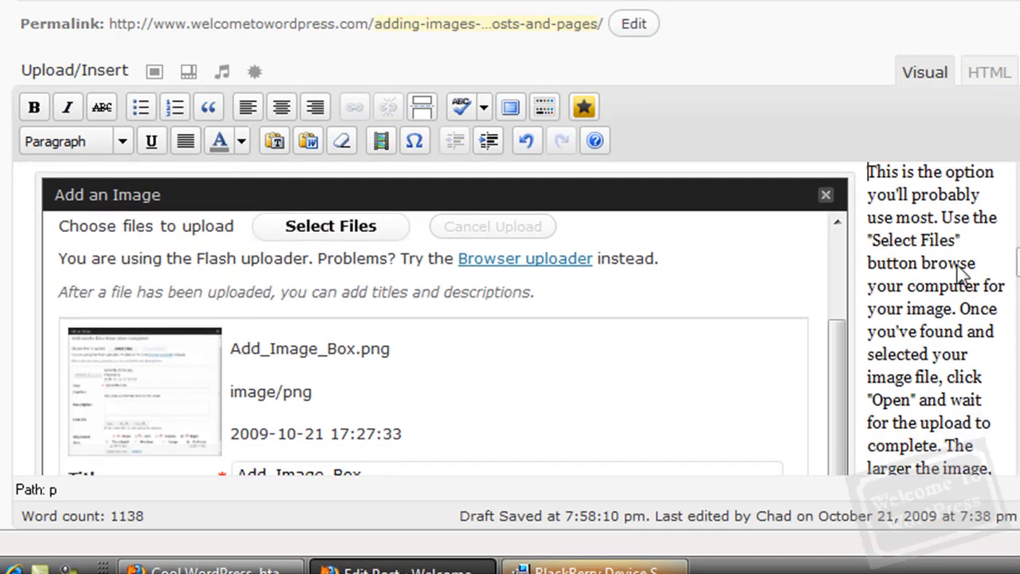
mouse_move(925, 262)
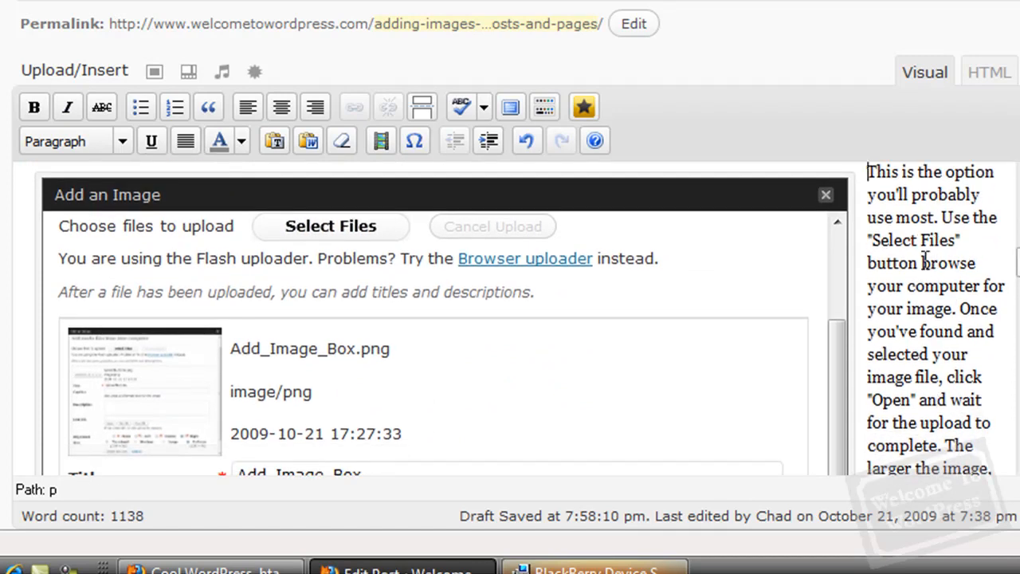
mouse_move(947, 357)
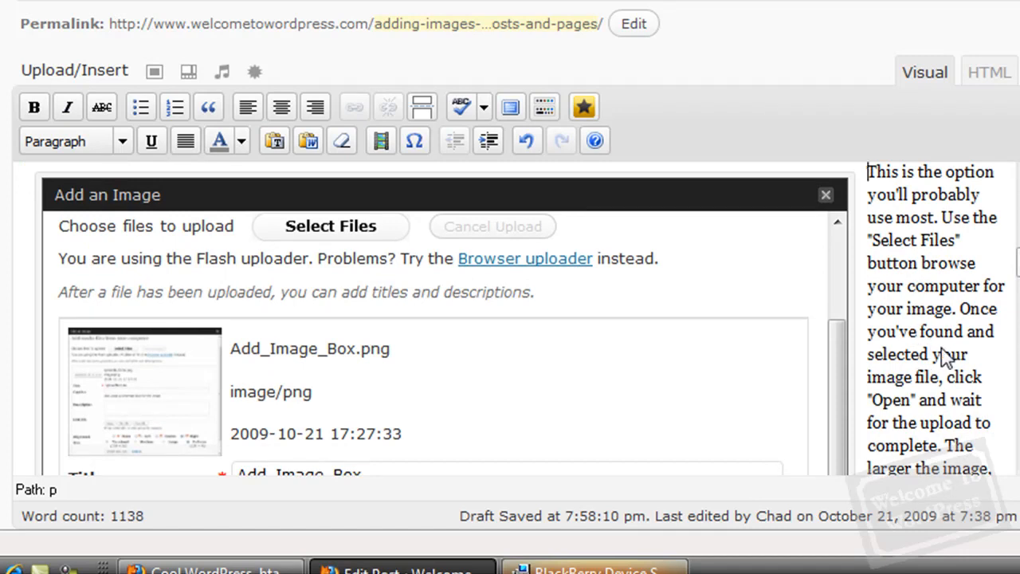
mouse_move(615, 375)
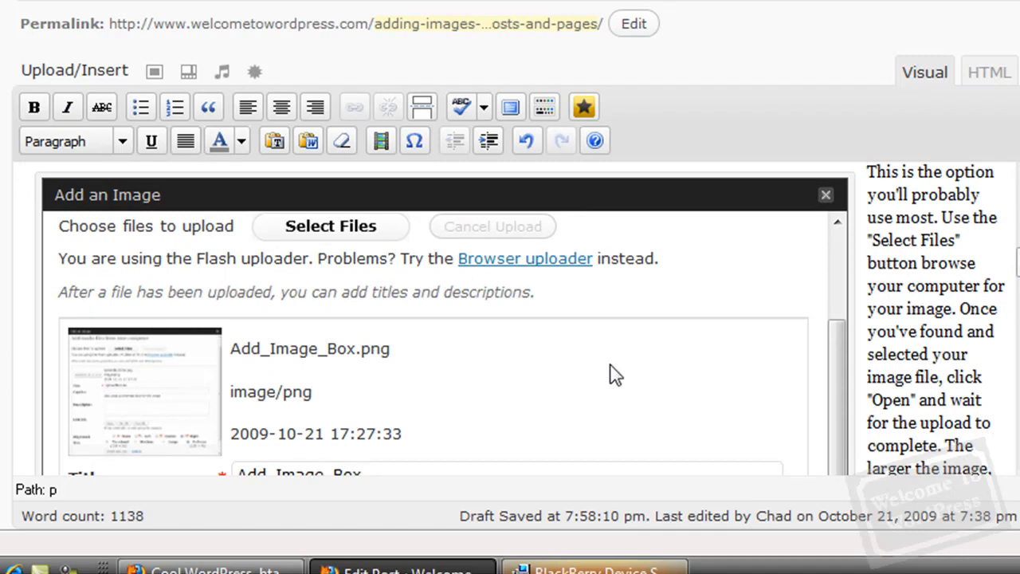
mouse_move(468, 360)
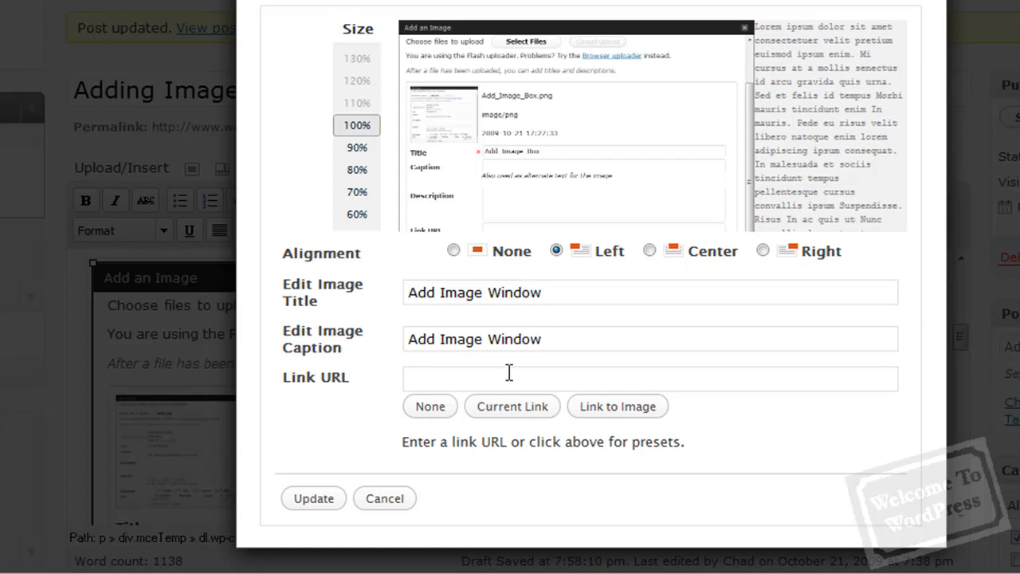
- Preview the image at 90%, 100%, 60%, 70% and 80% presets, then cancel without resizing
click(357, 146)
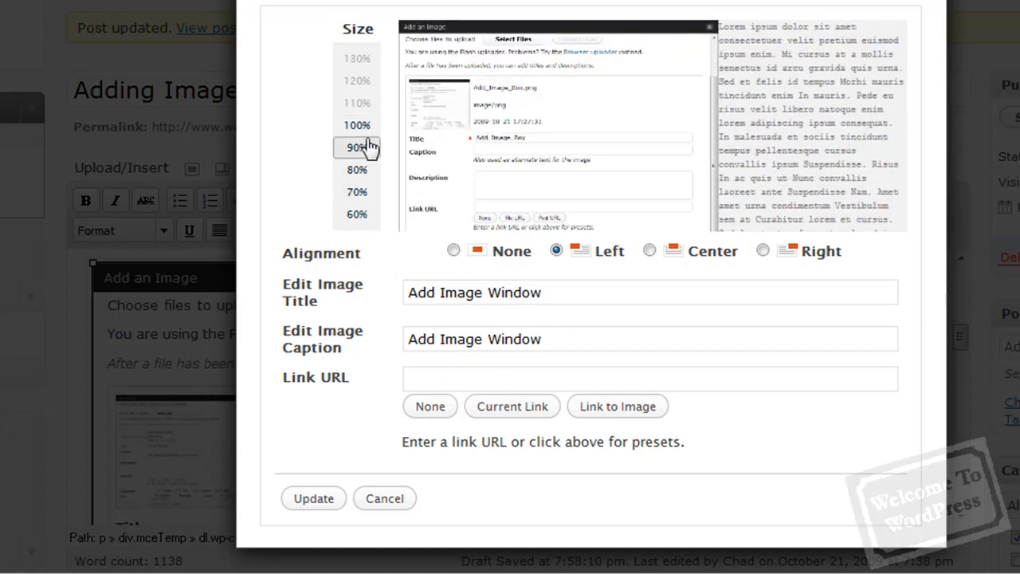
click(358, 125)
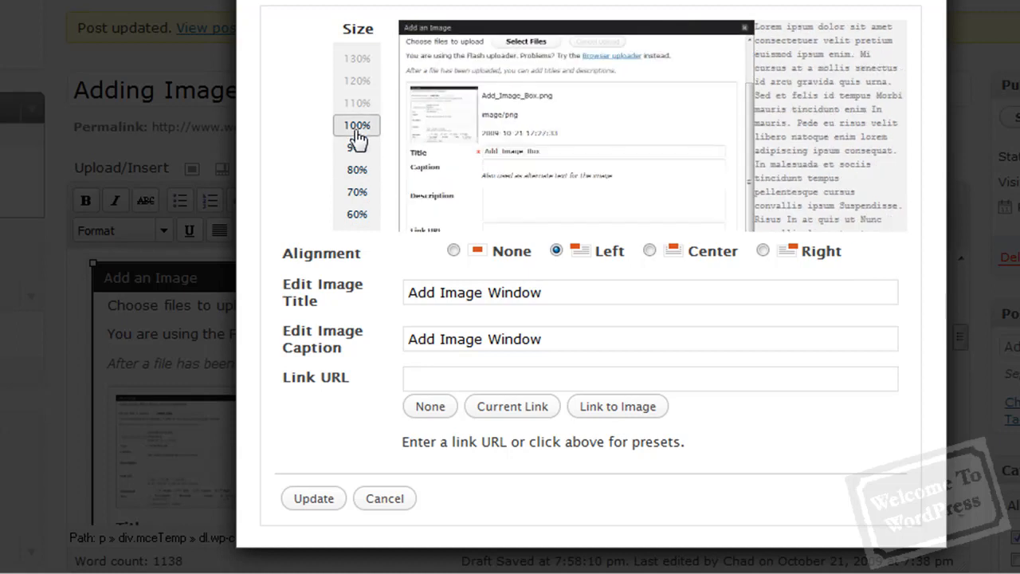
click(357, 213)
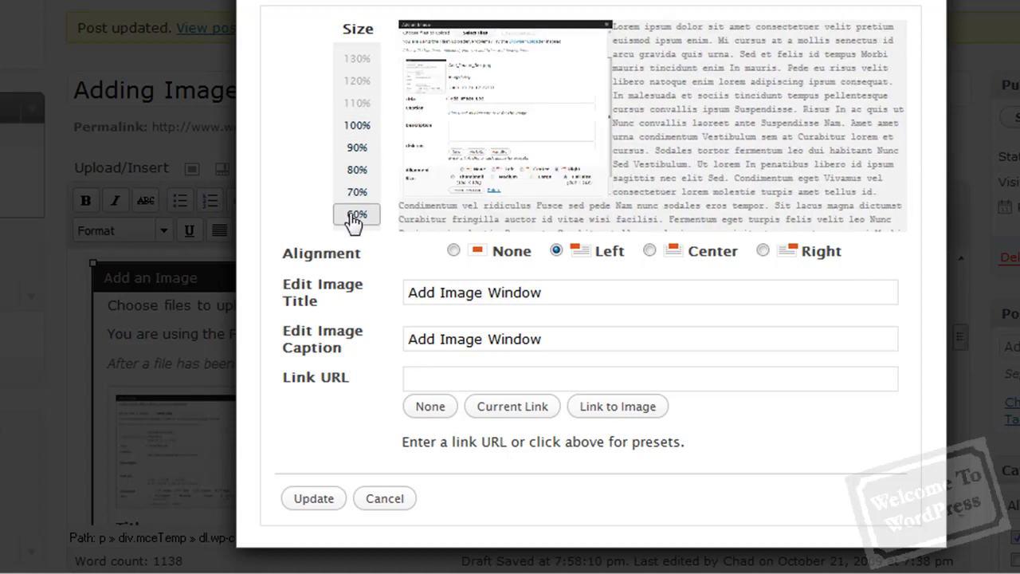
click(357, 124)
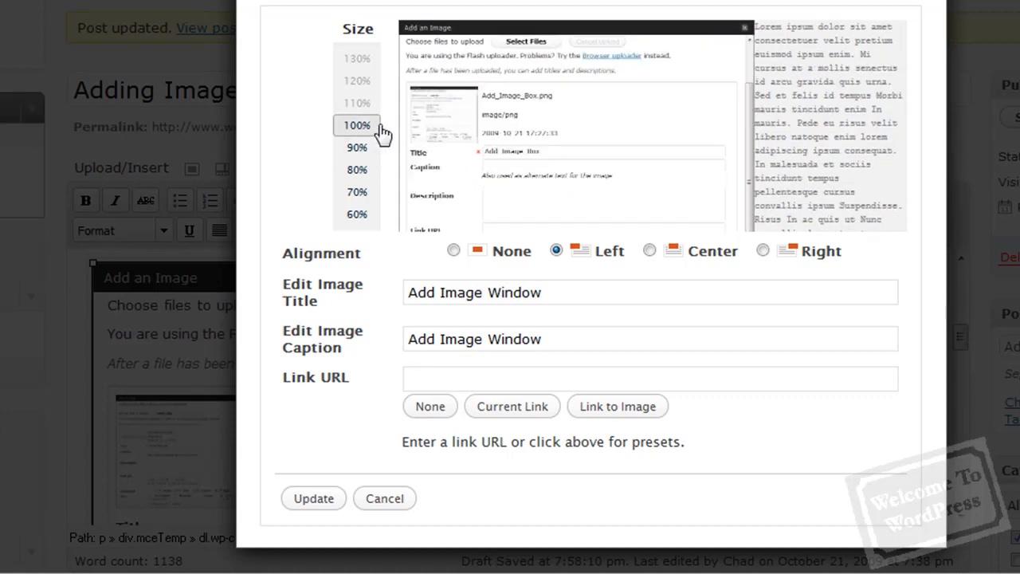
click(357, 191)
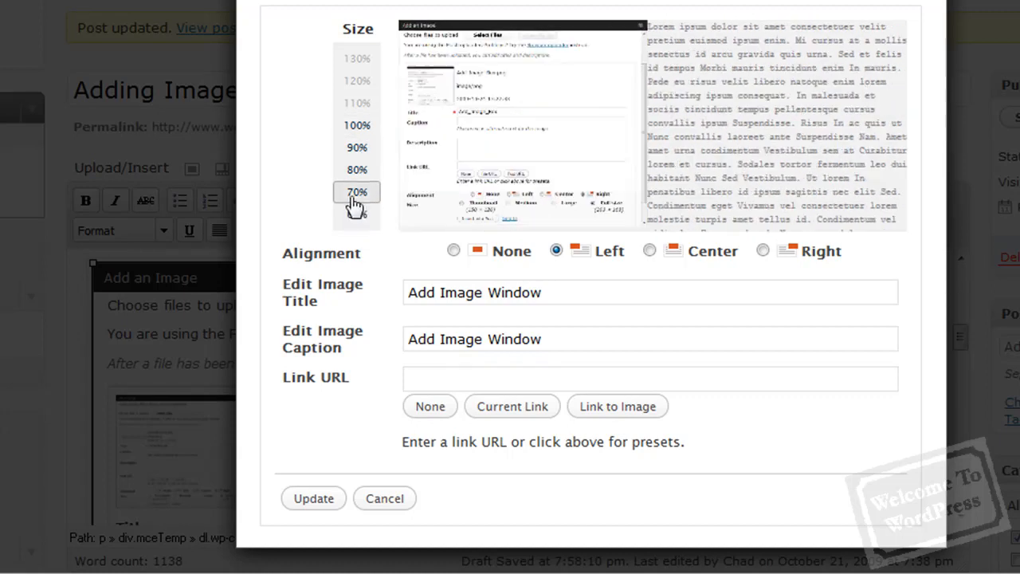
click(357, 125)
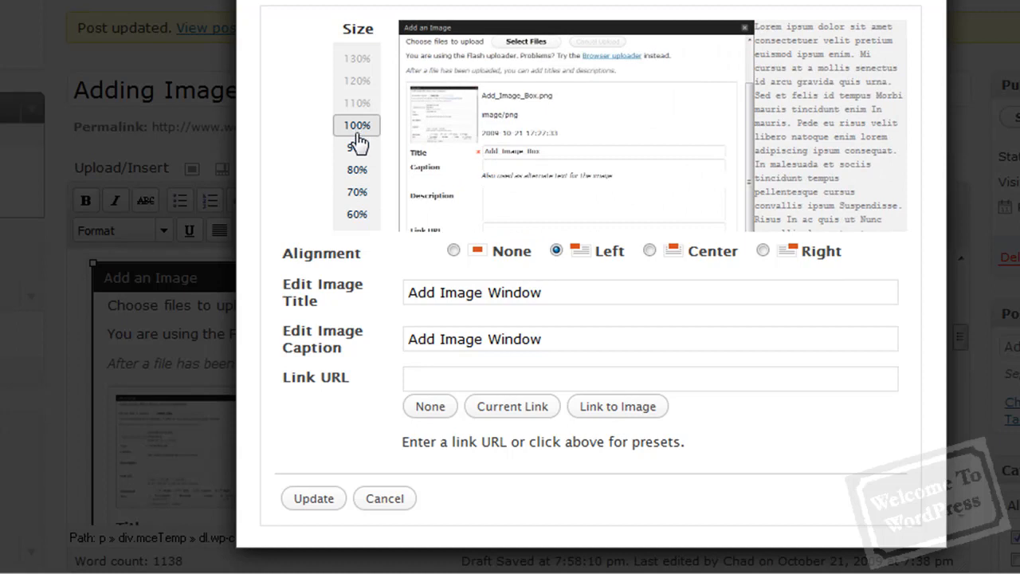
click(357, 192)
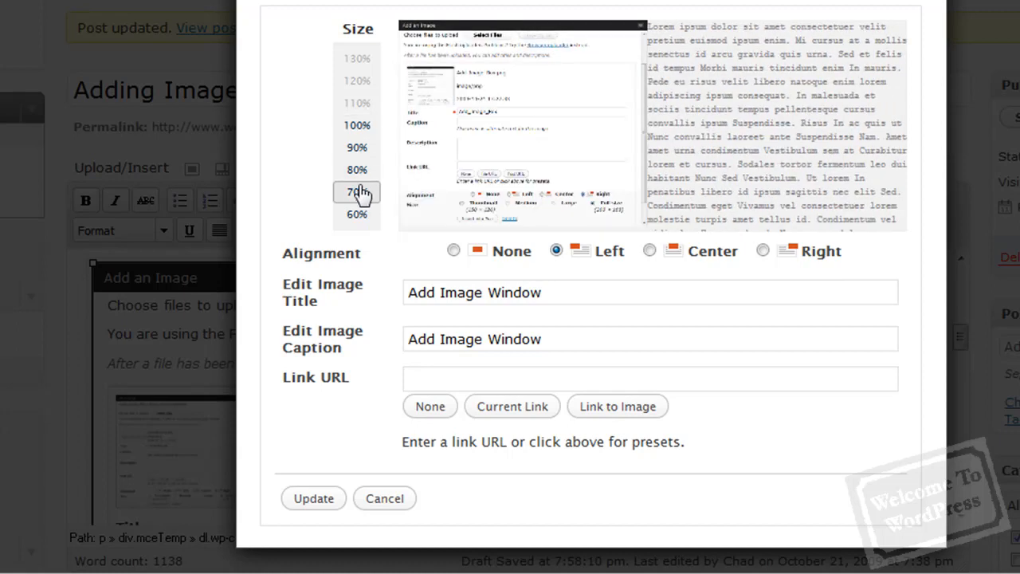
click(357, 169)
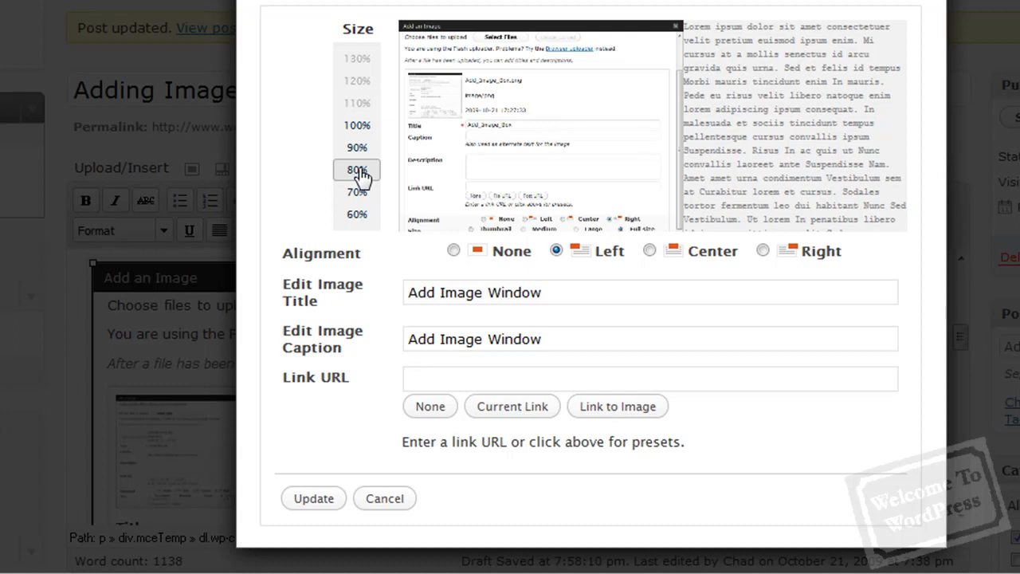
click(357, 192)
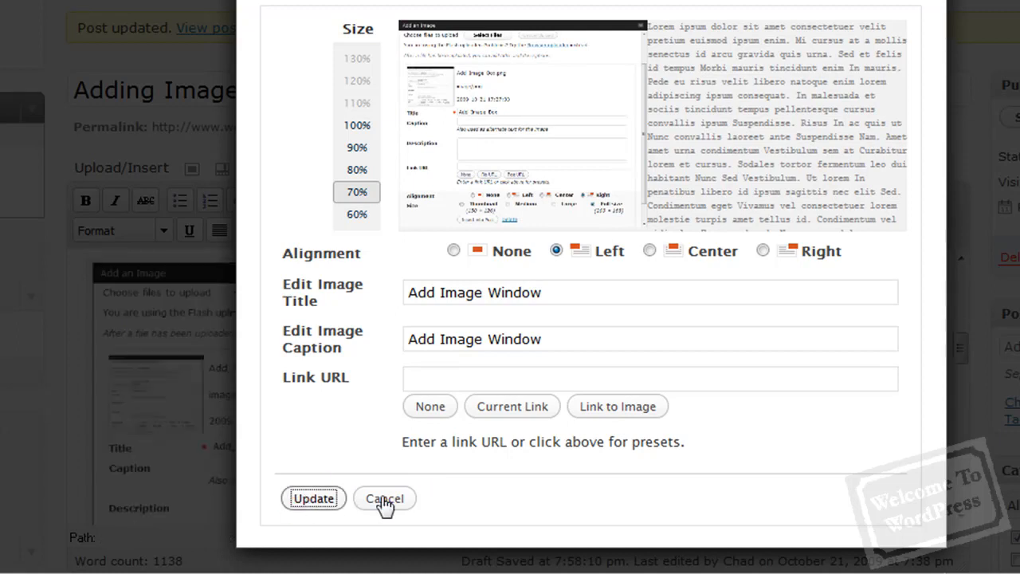
click(385, 497)
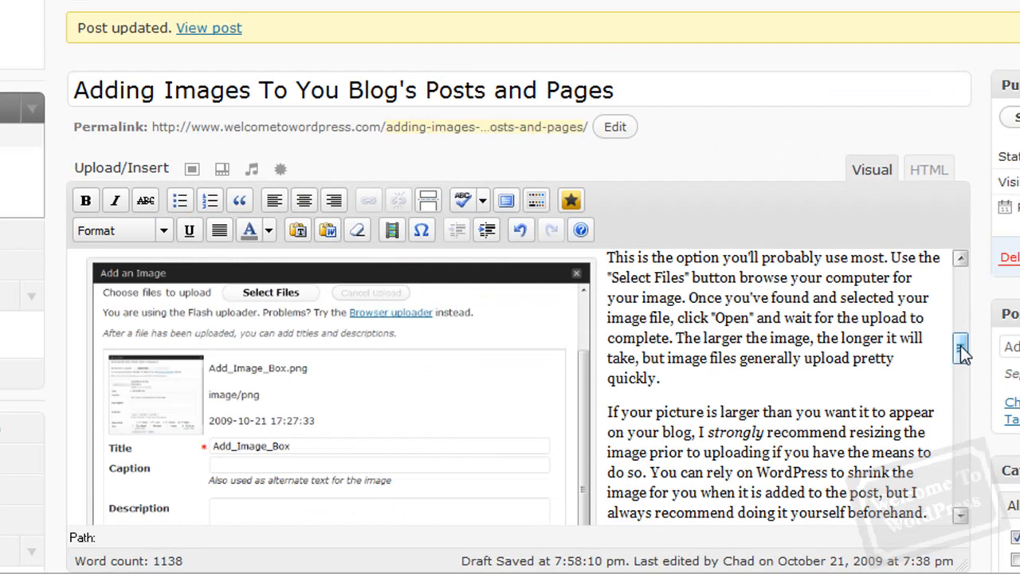
mouse_move(363, 399)
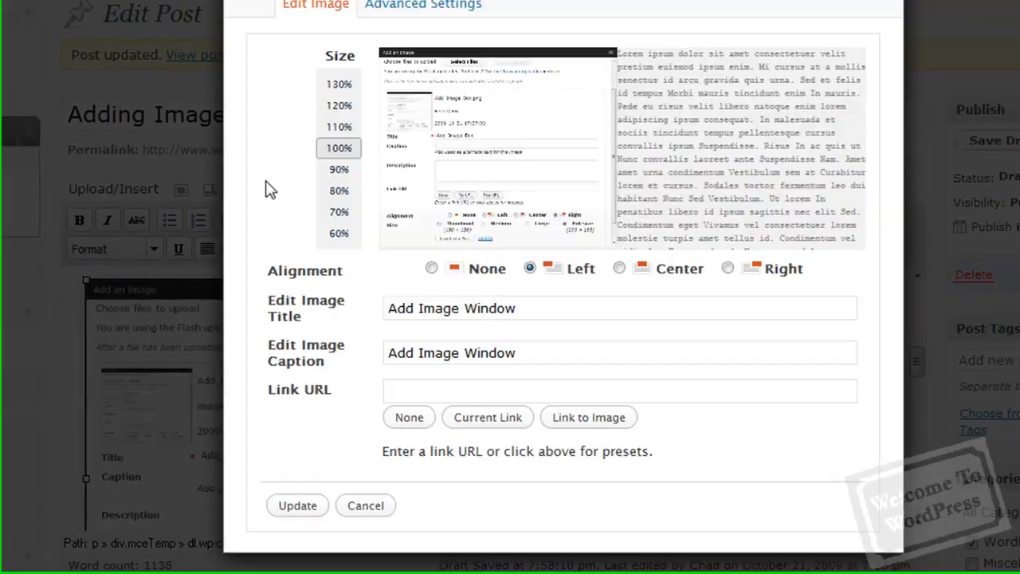
click(422, 7)
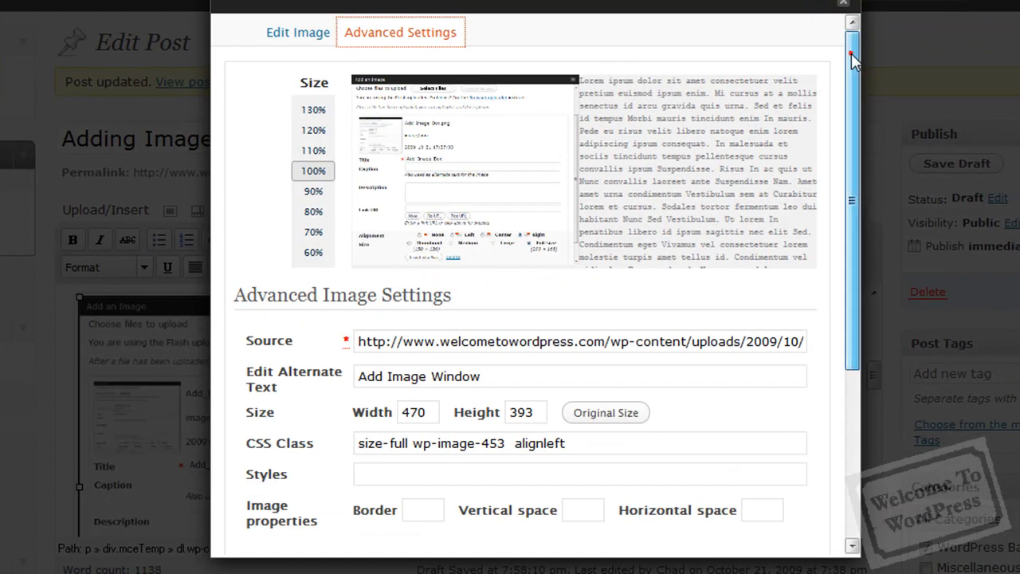
scroll(down, 3)
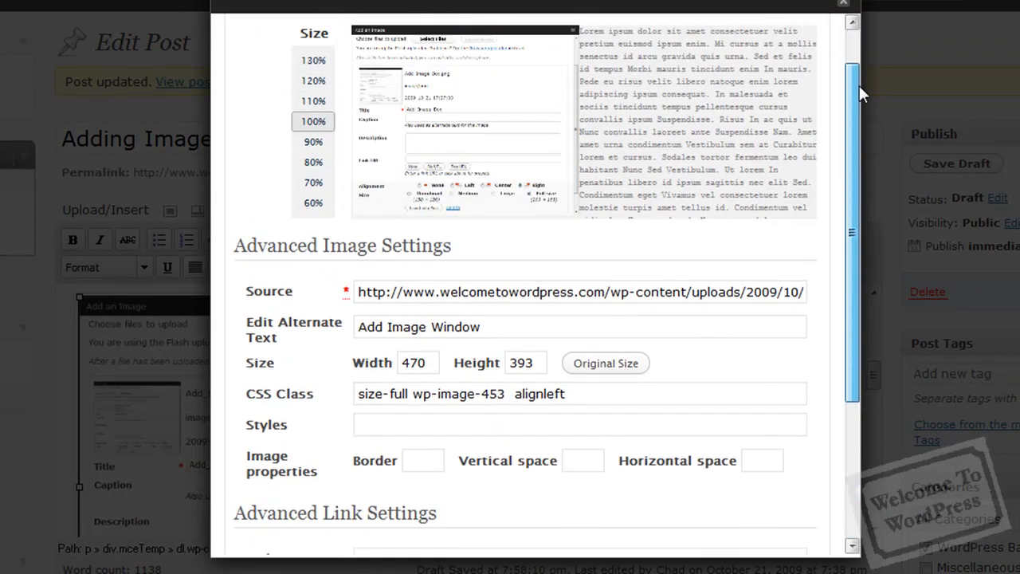
scroll(down, 3)
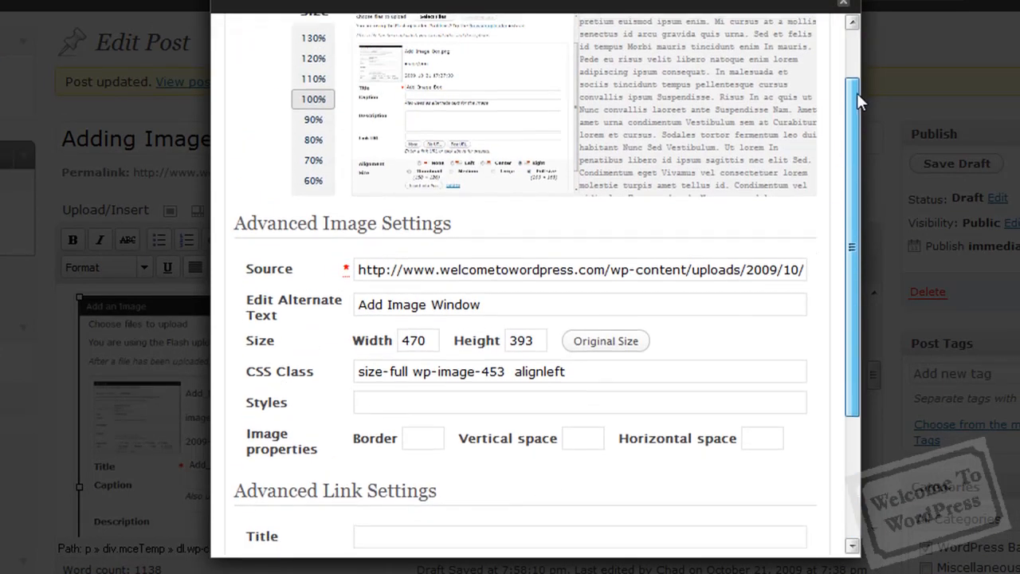
scroll(down, 3)
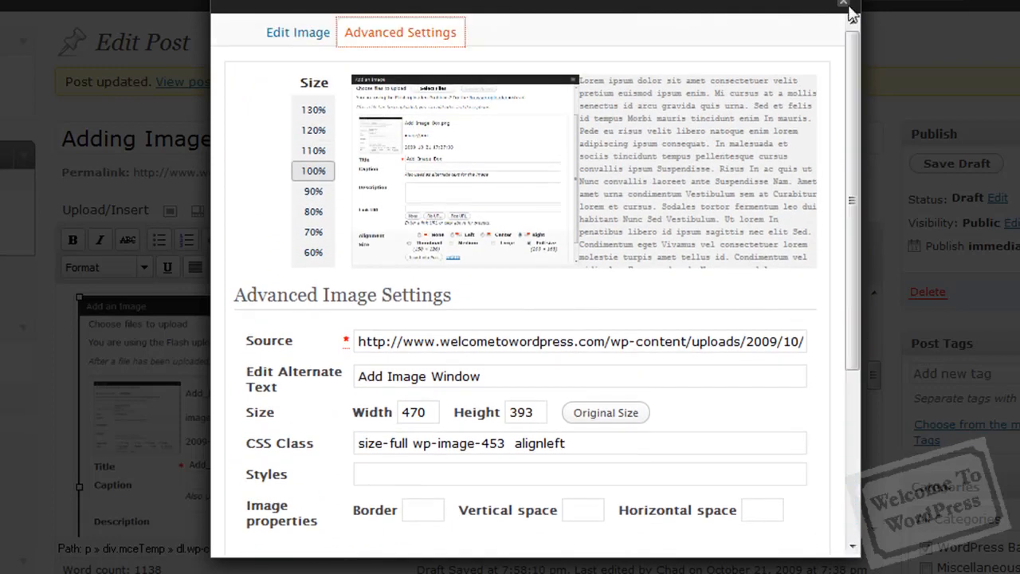
click(844, 6)
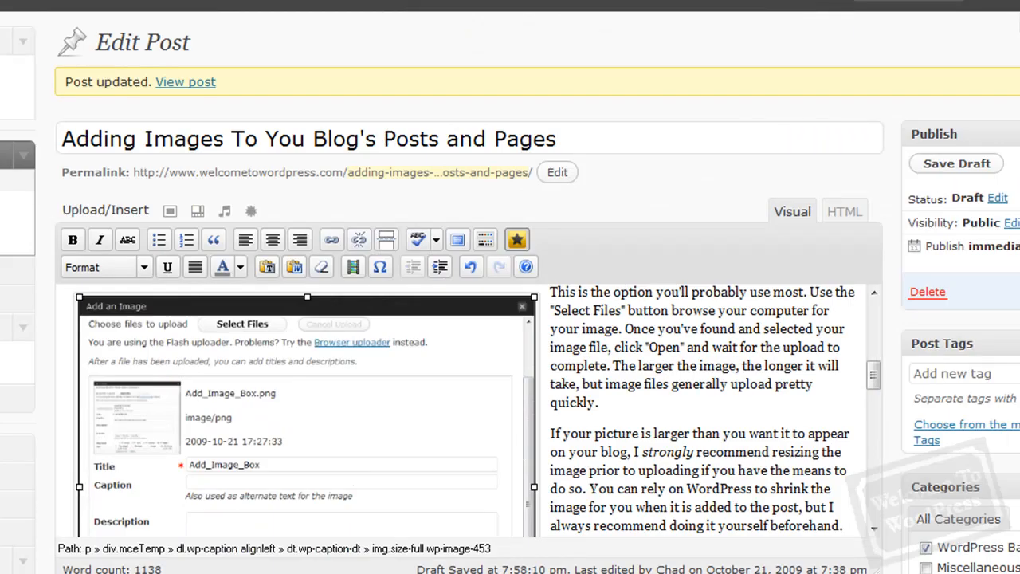
- View the published post on the live blog and scroll through its images and text
click(185, 81)
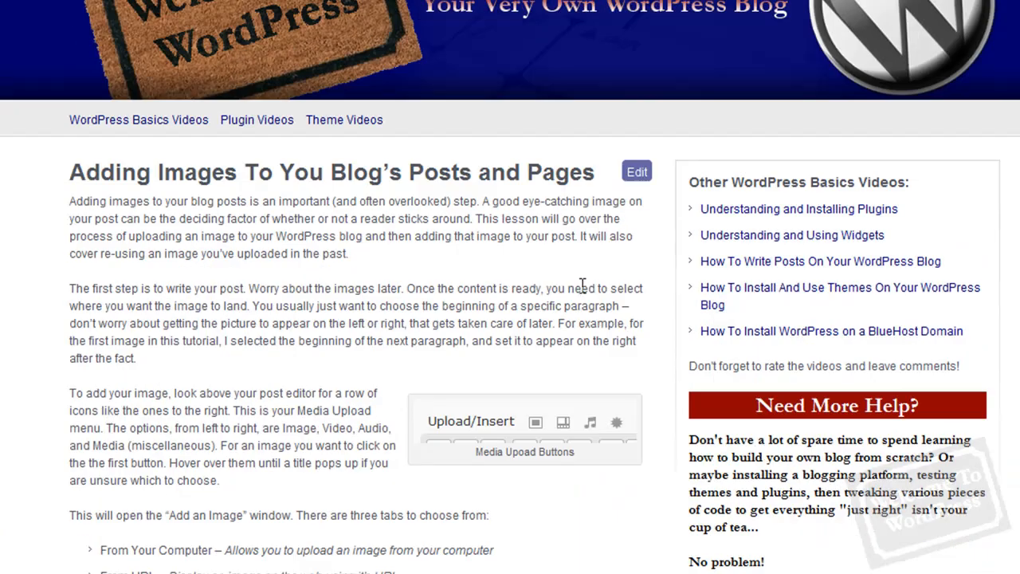
scroll(down, 3)
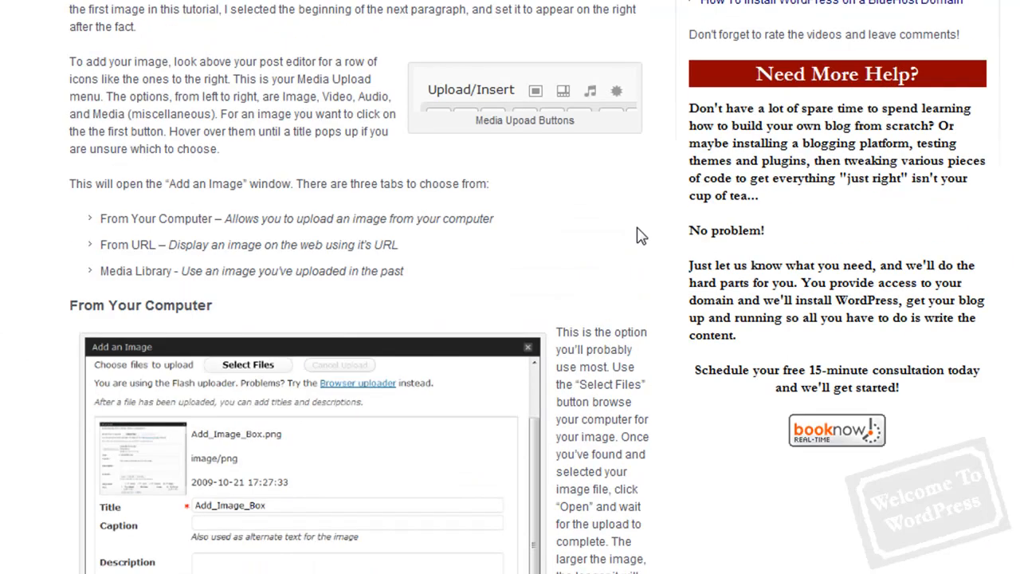
scroll(down, 3)
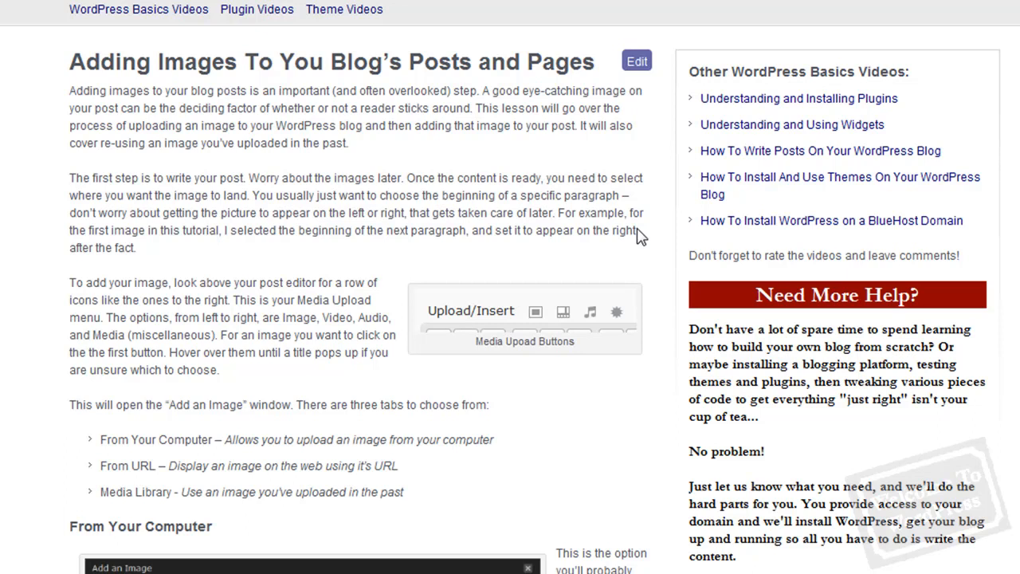
mouse_move(582, 293)
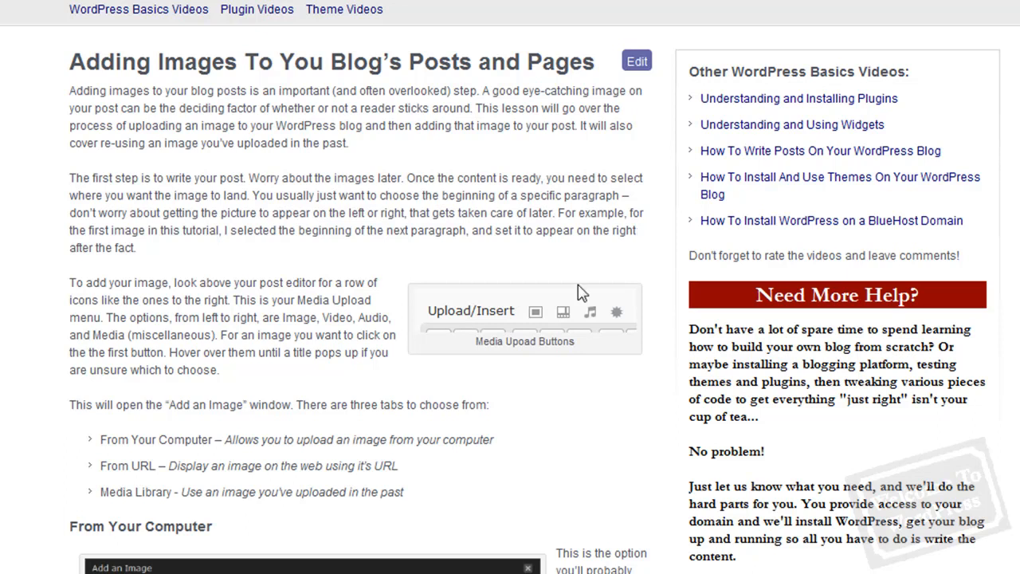
mouse_move(486, 223)
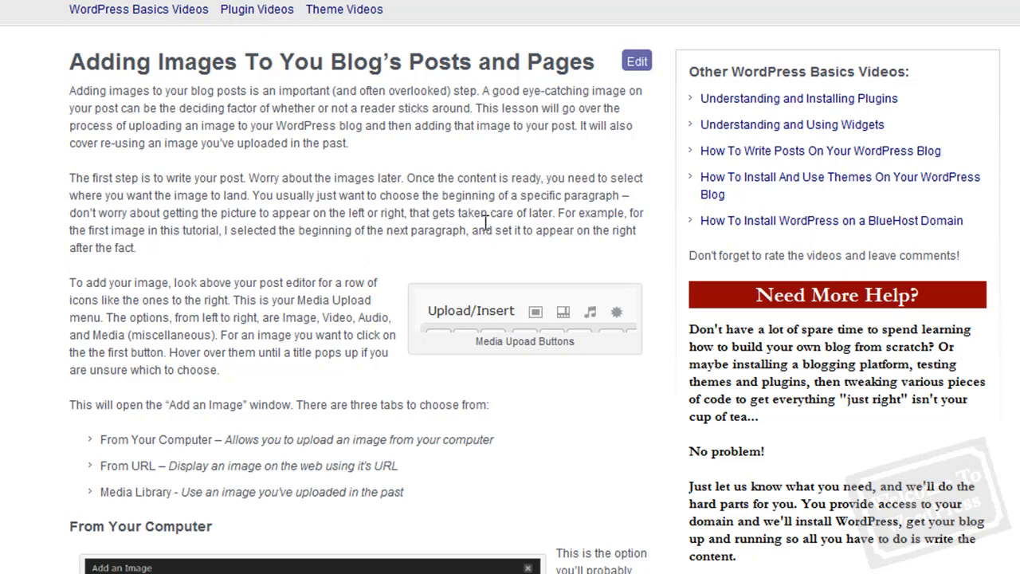
mouse_move(461, 215)
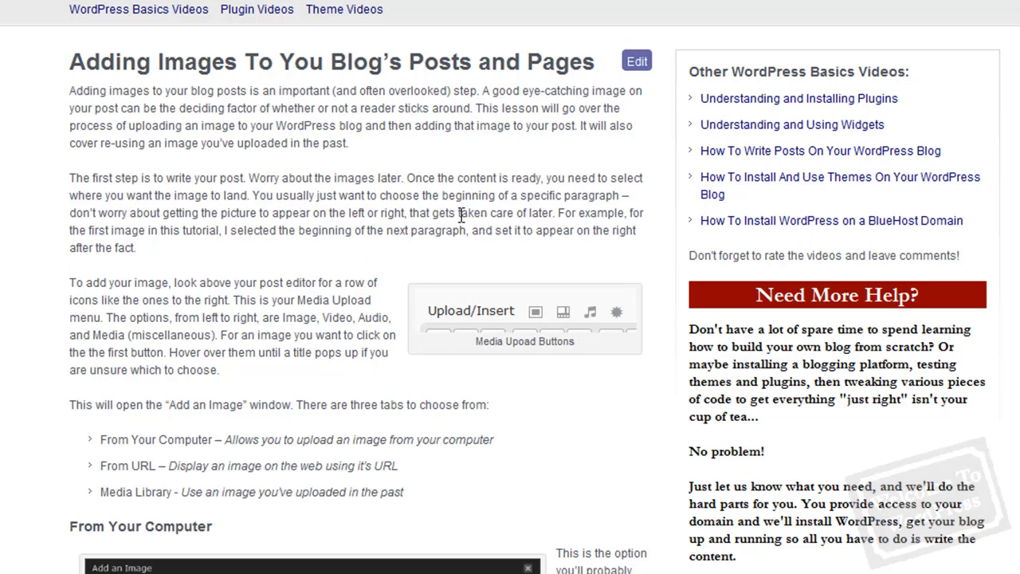
mouse_move(351, 176)
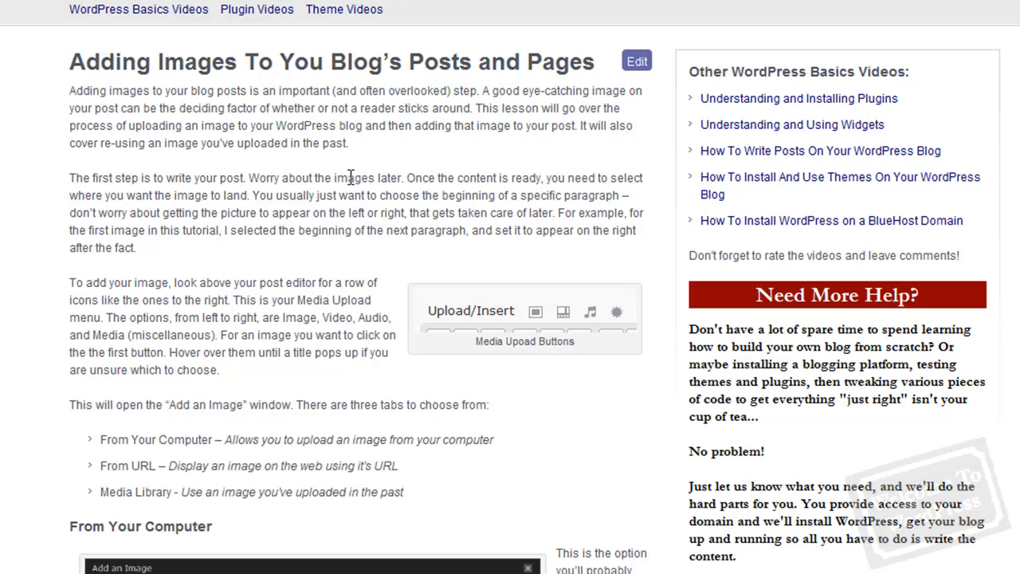
scroll(up, 3)
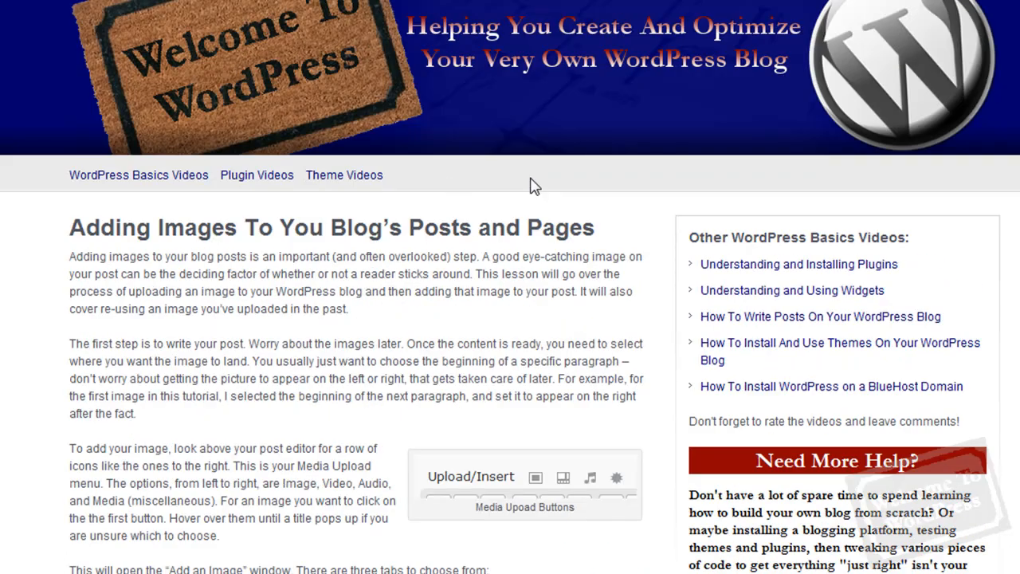